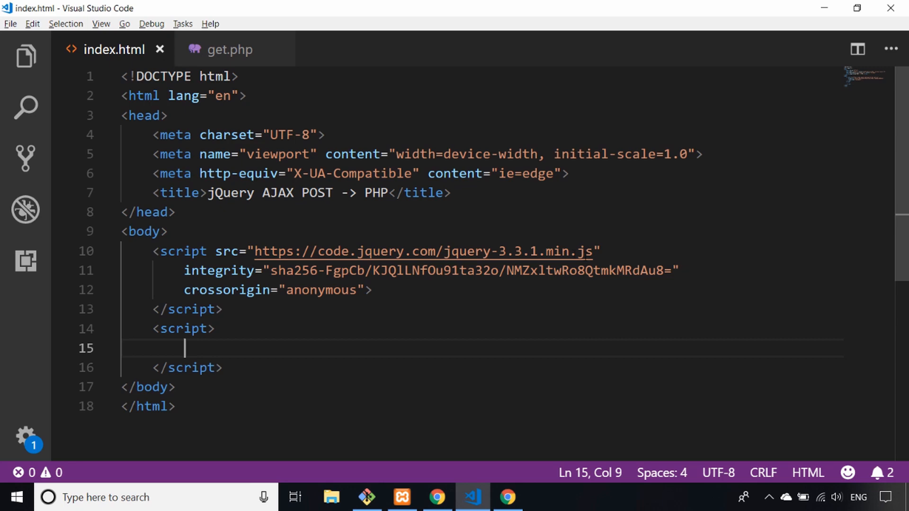
Review get.php's $users array of names and roles that is echoed with json_encode.
{"action": "left_click", "coordinate": [229, 49]}
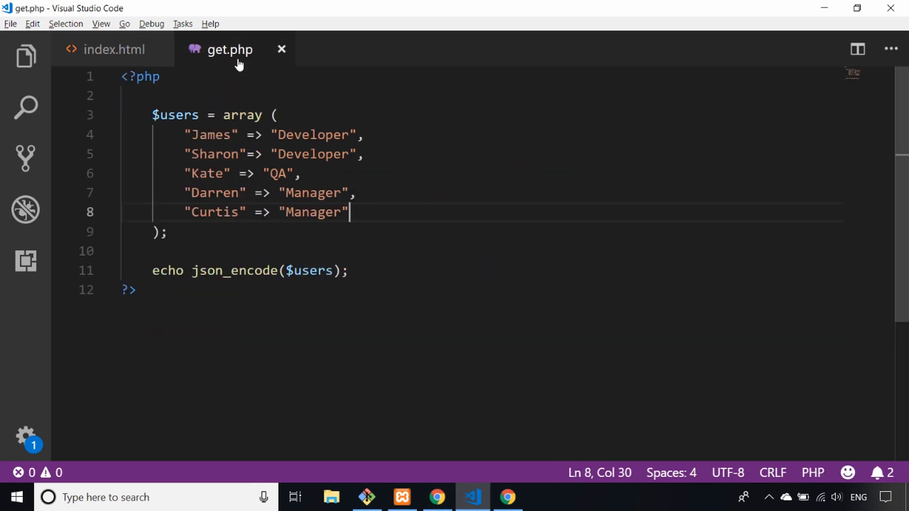
{"action": "mouse_move", "coordinate": [372, 314]}
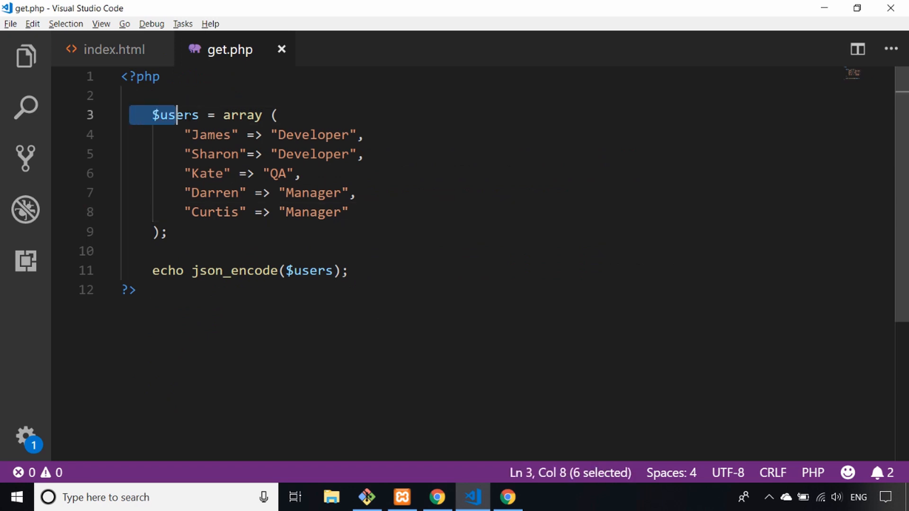
{"action": "left_click_drag", "start_coordinate": [177, 114], "coordinate": [168, 233]}
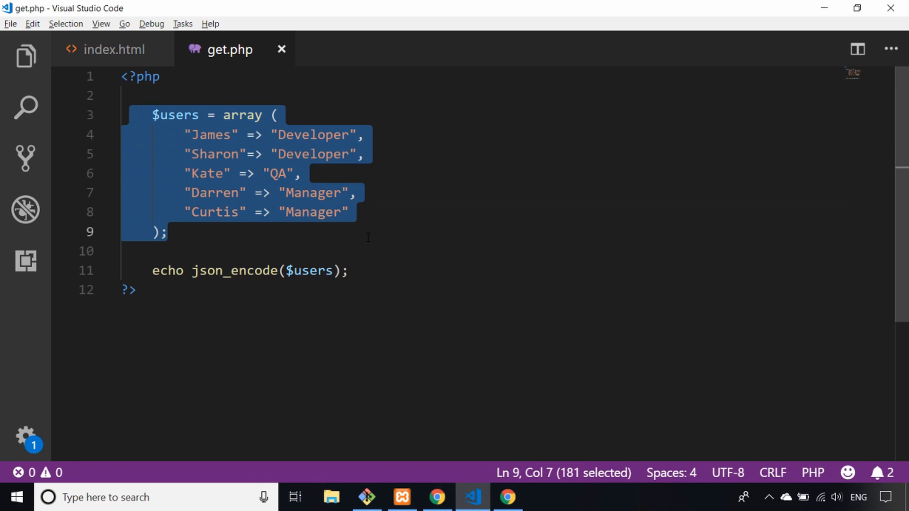
{"action": "left_click", "coordinate": [167, 232]}
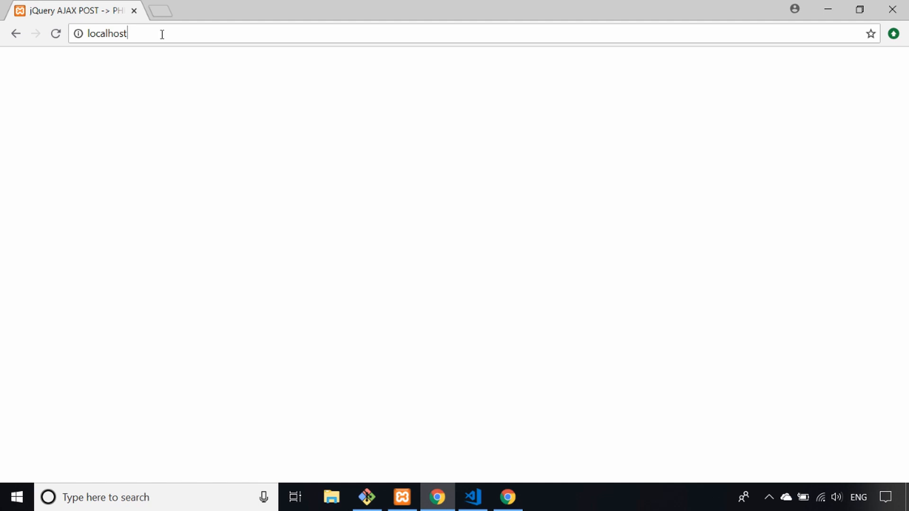
Load localhost/get.php in Chrome to view the users as a JSON object.
{"action": "type", "text": "/get.php"}
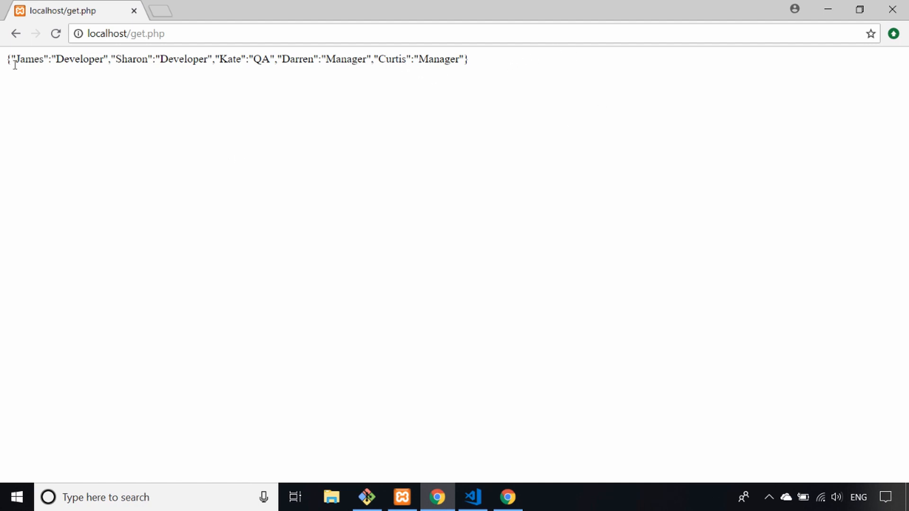
{"action": "mouse_move", "coordinate": [454, 76]}
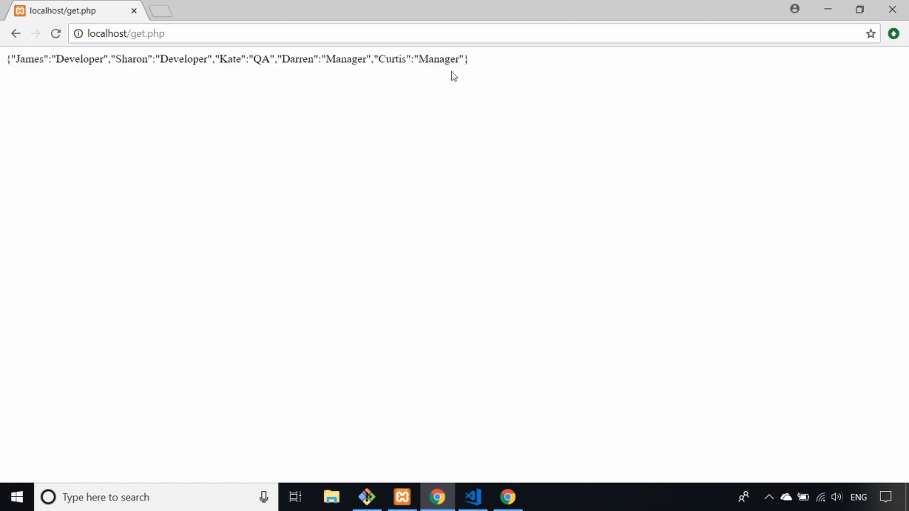
{"action": "mouse_move", "coordinate": [421, 175]}
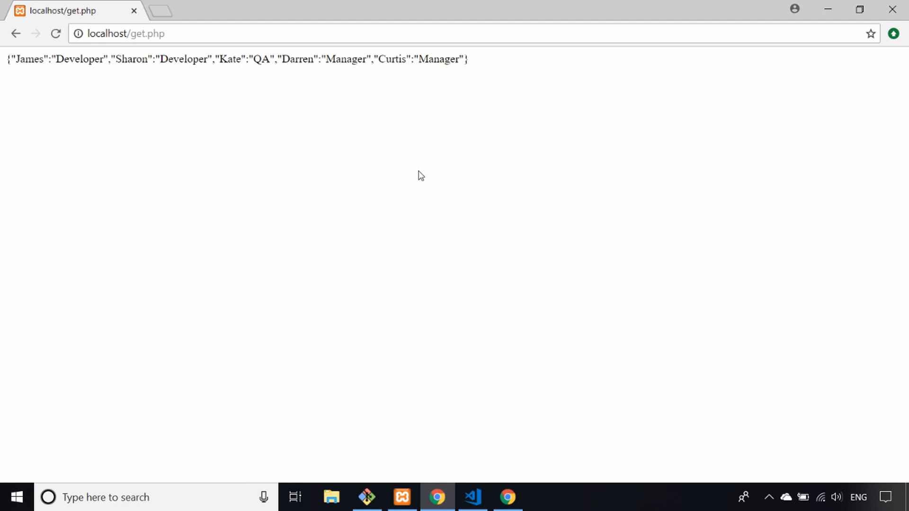
{"action": "left_click", "coordinate": [16, 33]}
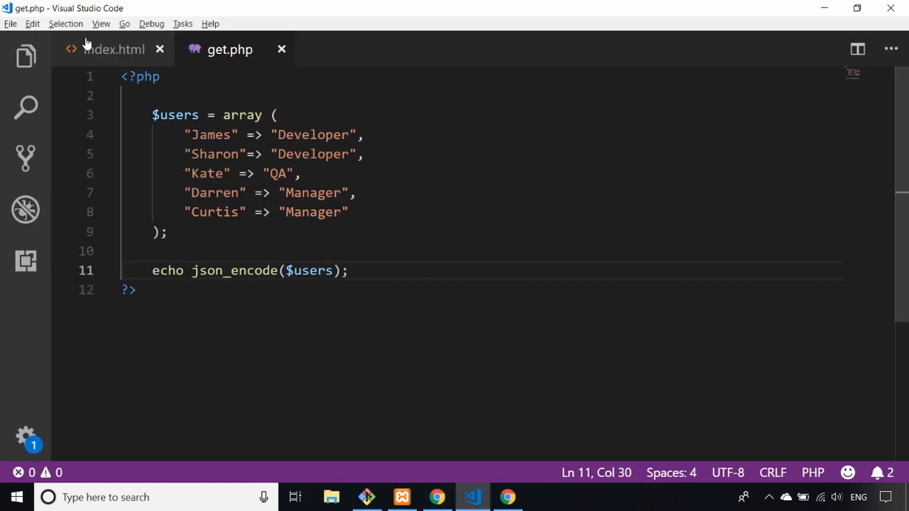
{"action": "left_click", "coordinate": [113, 49]}
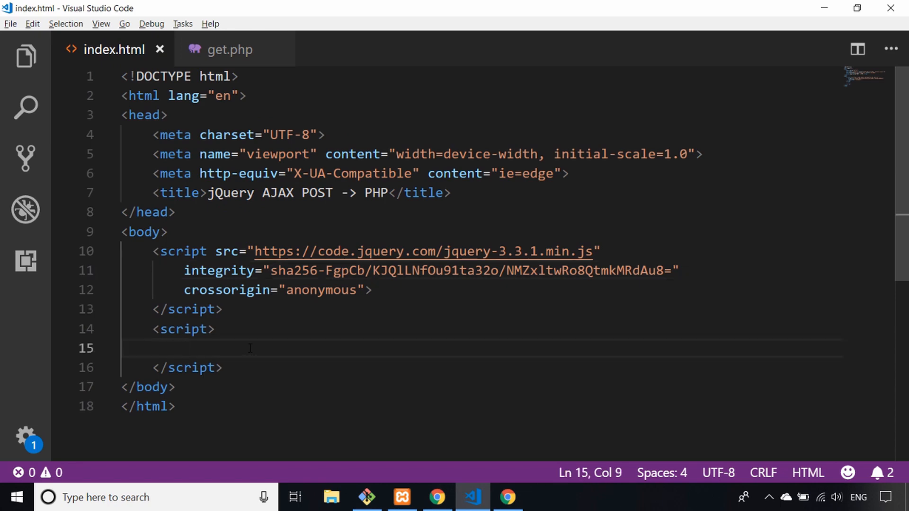
{"action": "type", "text": "$.get"}
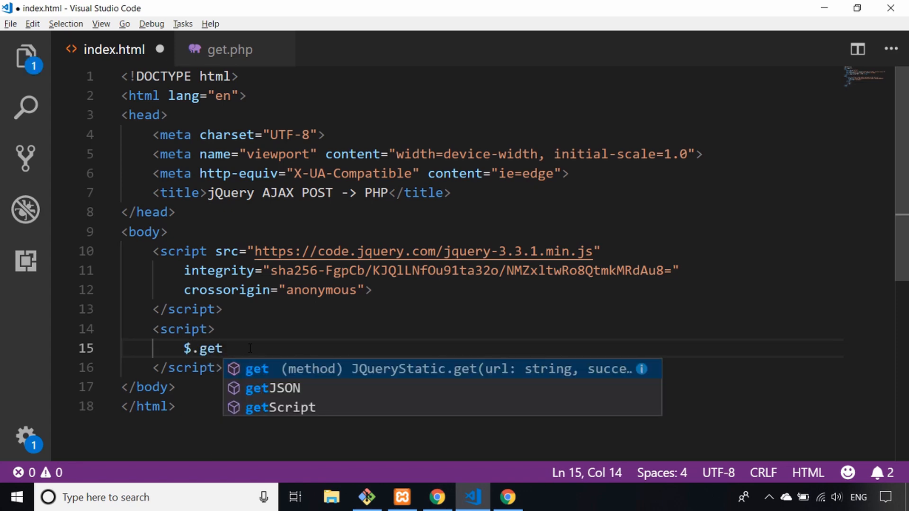
{"action": "type", "text": "('http"}
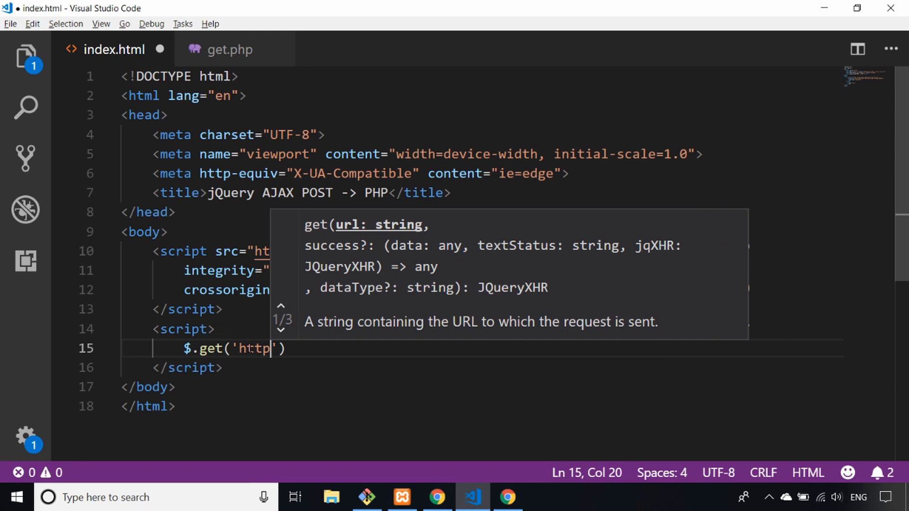
{"action": "type", "text": "://loc"}
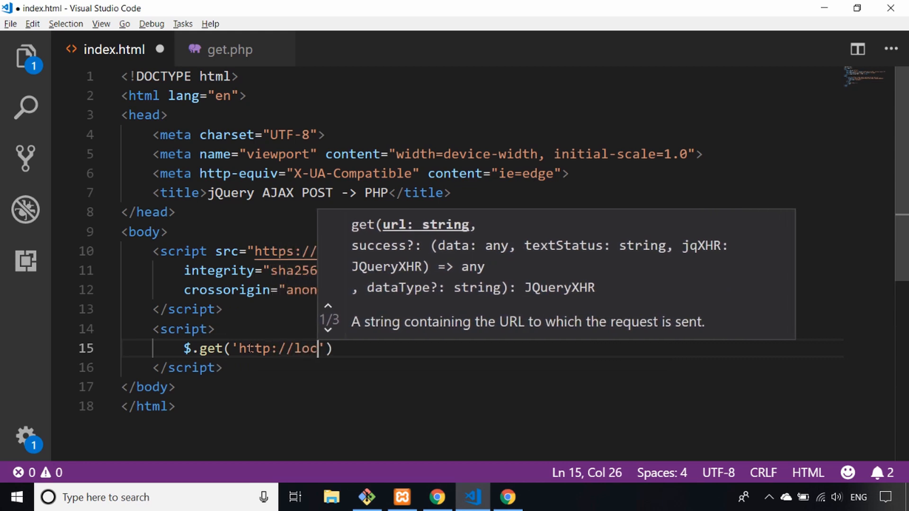
{"action": "type", "text": "alhost:"}
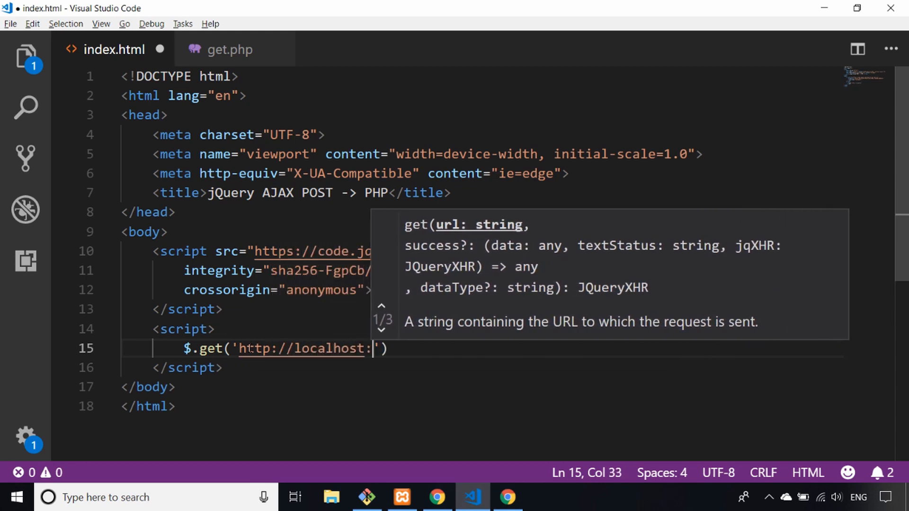
{"action": "type", "text": "/ge"}
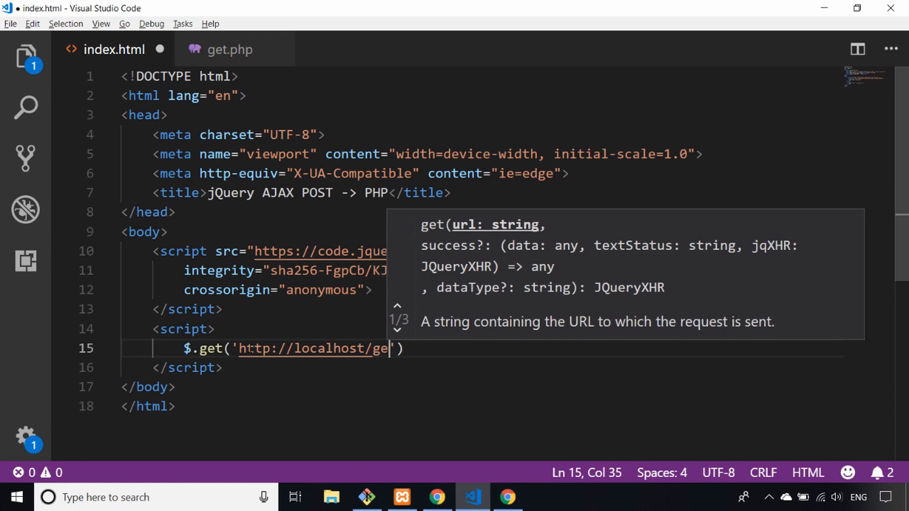
{"action": "type", "text": "t.p"}
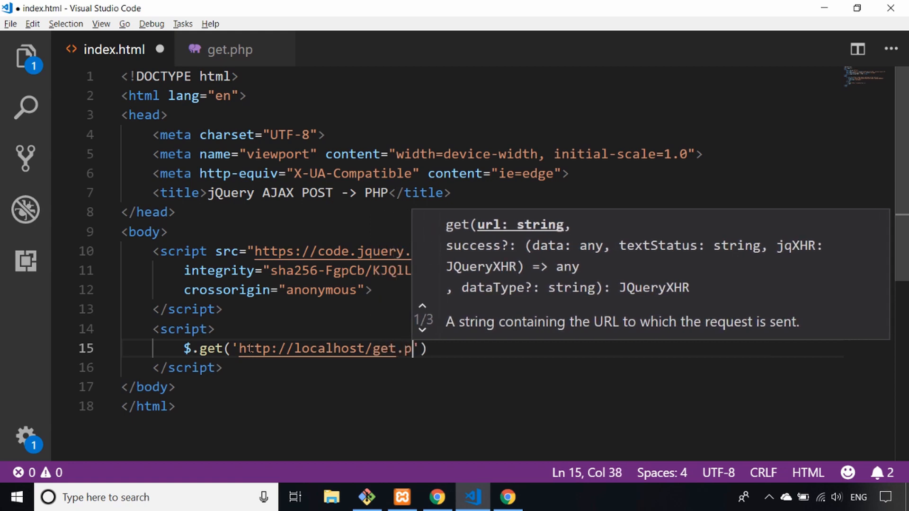
{"action": "type", "text": "hp"}
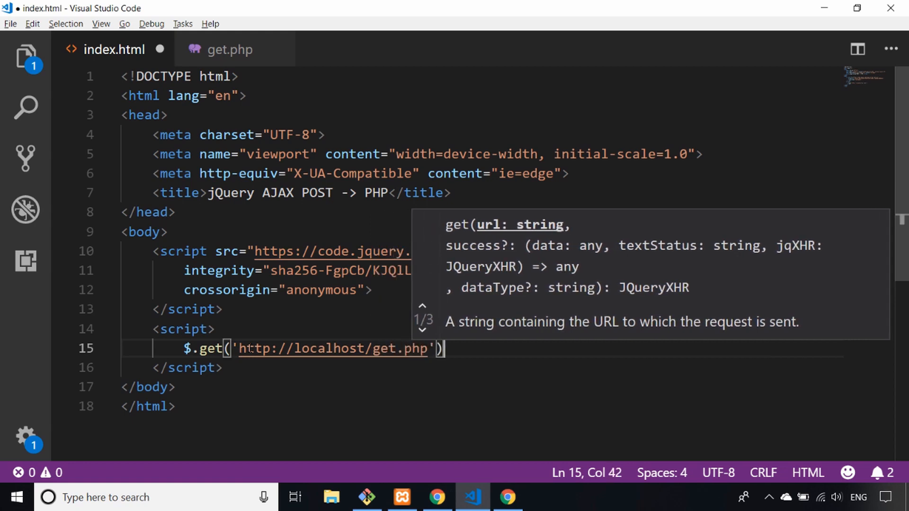
{"action": "key", "text": "enter"}
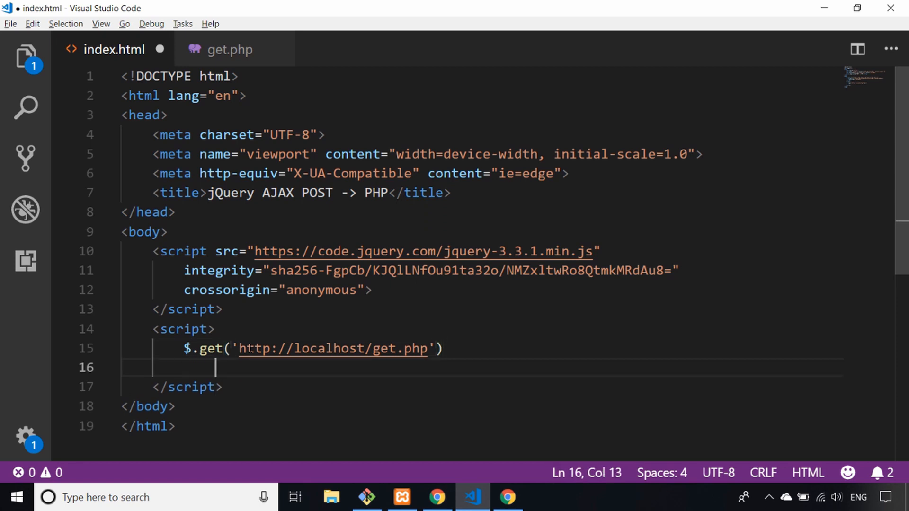
Chain a .done handler onto $.get that logs the returned data.
{"action": "type", "text": "."}
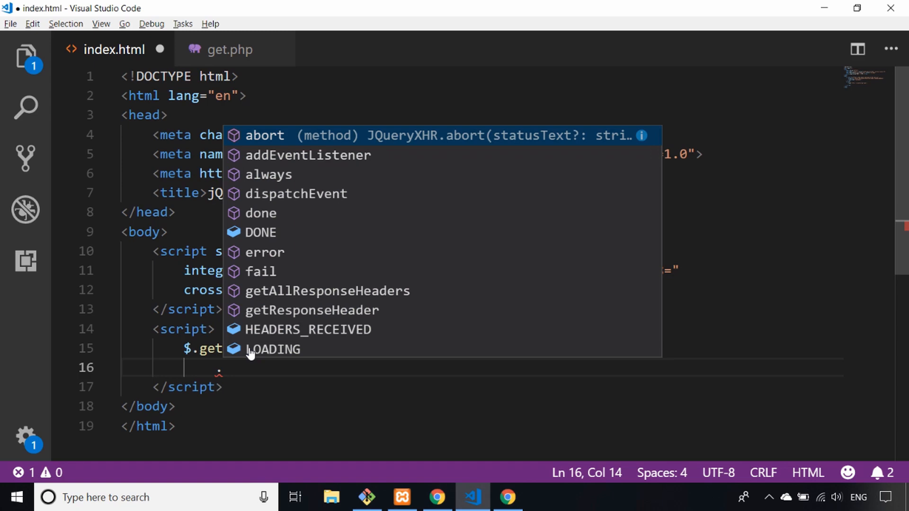
{"action": "type", "text": "done(() => console."}
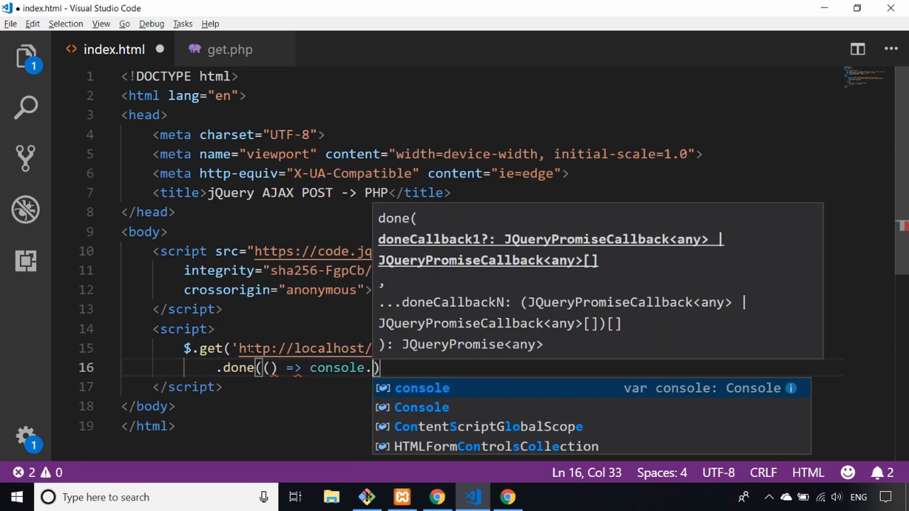
{"action": "type", "text": "log("}
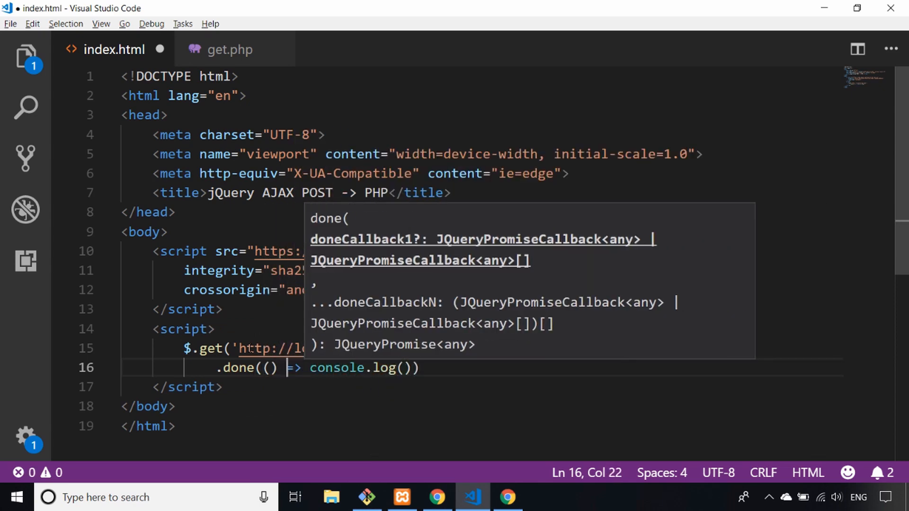
{"action": "type", "text": "date"}
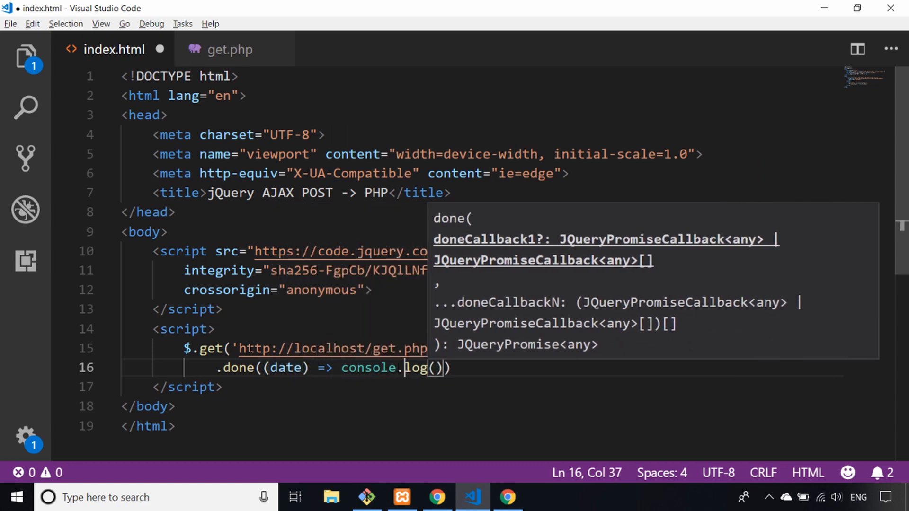
{"action": "type", "text": "data"}
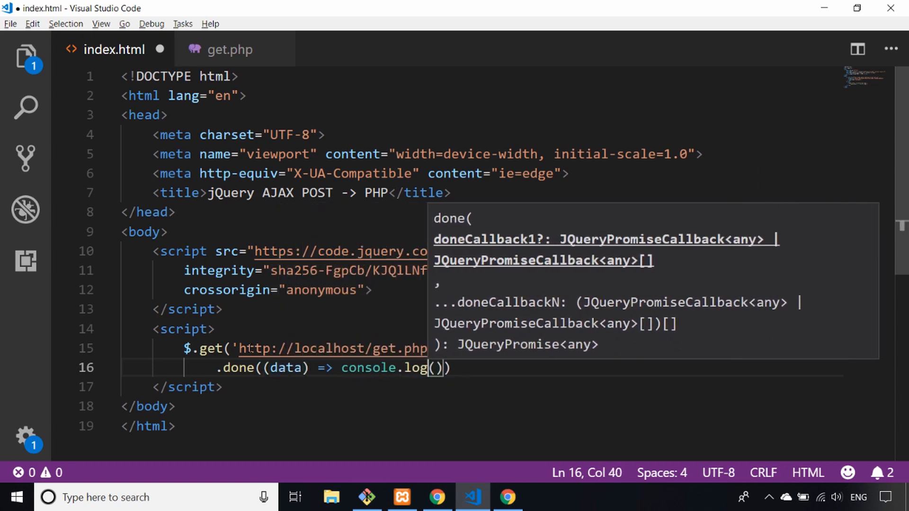
{"action": "type", "text": "data"}
{"action": "type", "text": ".fail(("}
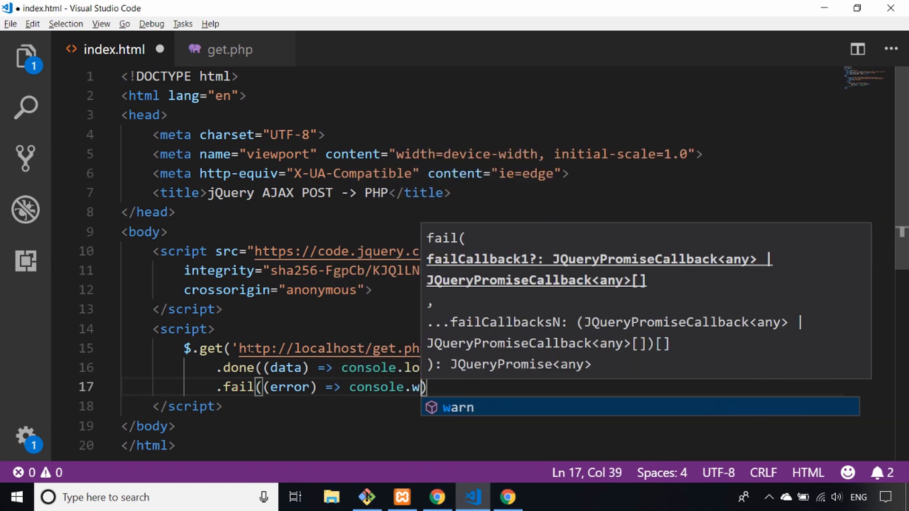
Add a .fail handler logging errors and .always logging 'Done', then save index.html.
{"action": "type", "text": "error"}
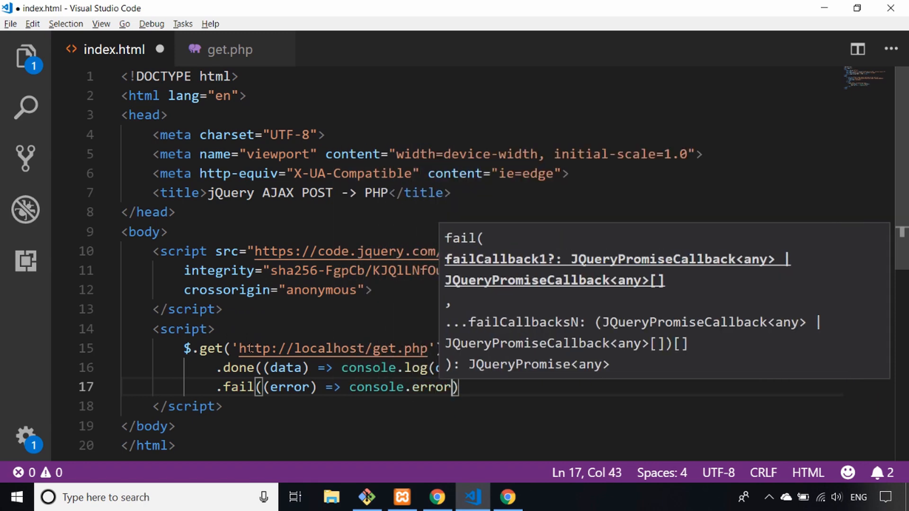
{"action": "type", "text": "error"}
{"action": "type", "text": ".always(("}
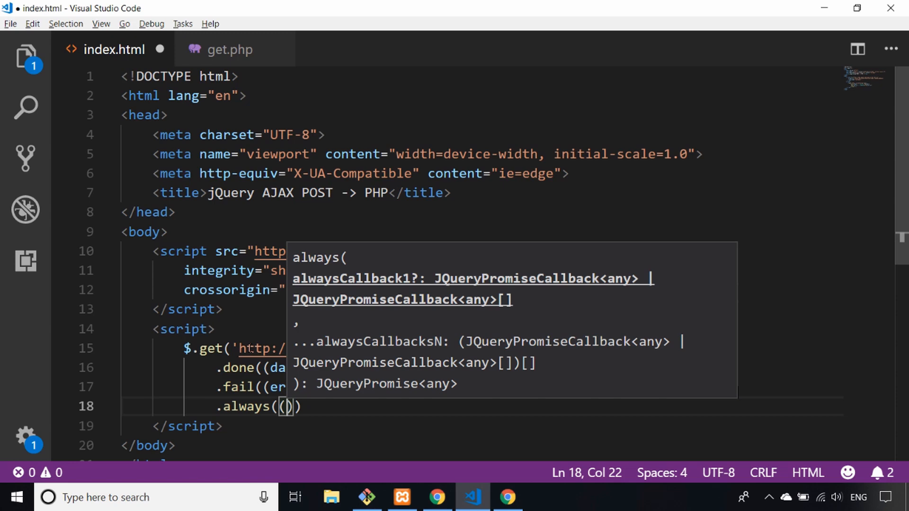
{"action": "type", "text": "=> console.log('Do"}
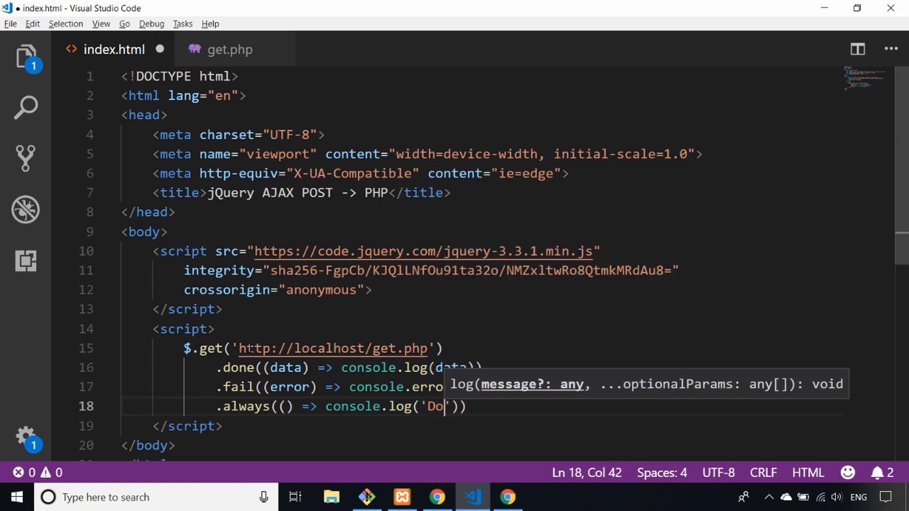
{"action": "type", "text": "ne');"}
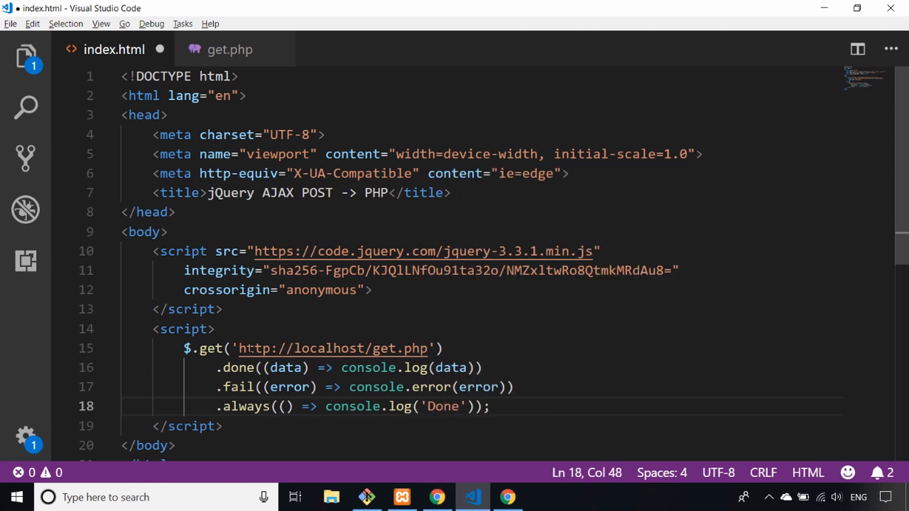
{"action": "key", "text": "ctrl+s"}
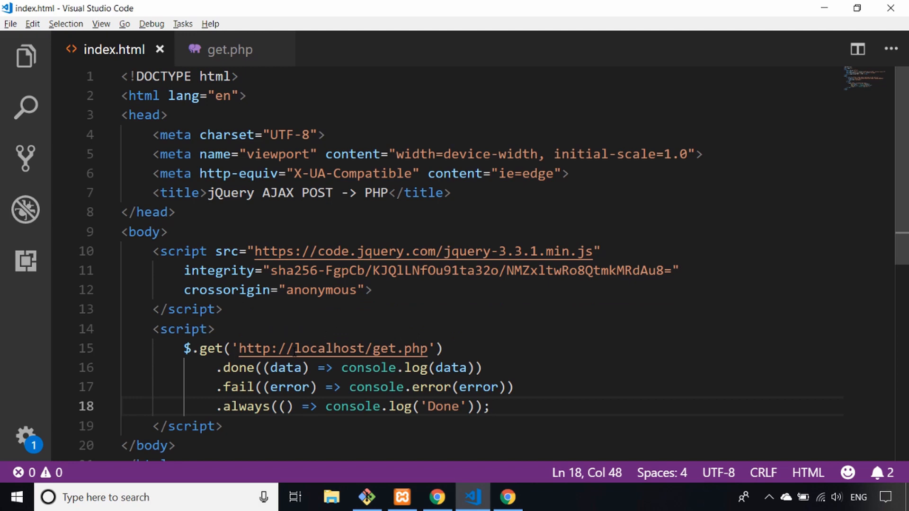
{"action": "mouse_move", "coordinate": [333, 348]}
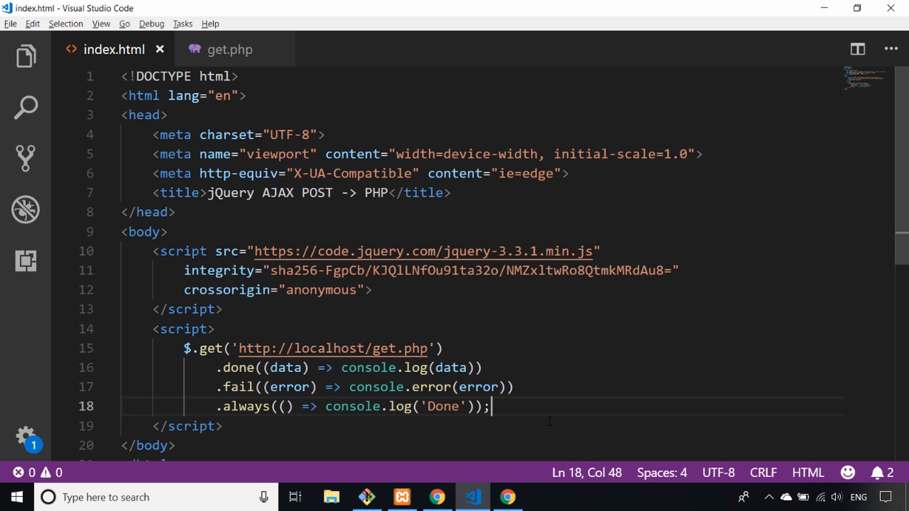
{"action": "left_click", "coordinate": [506, 498]}
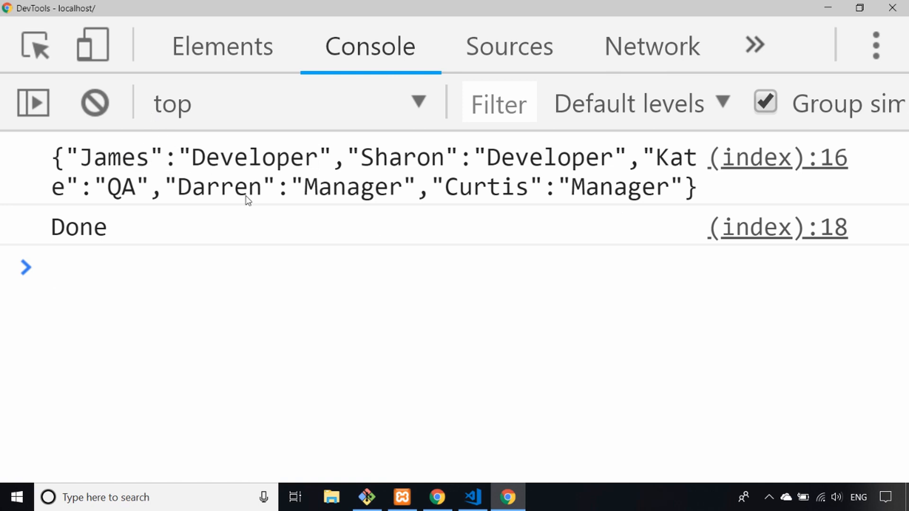
{"action": "mouse_move", "coordinate": [404, 252]}
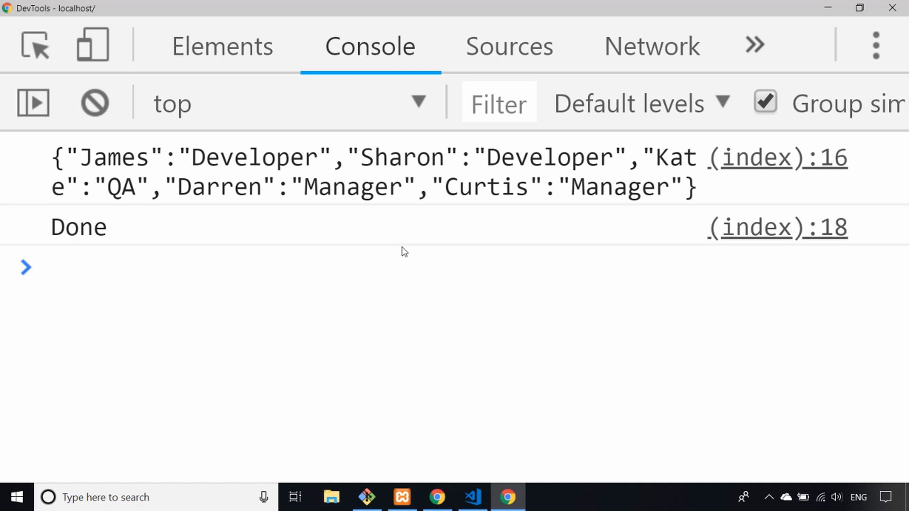
{"action": "mouse_move", "coordinate": [413, 255]}
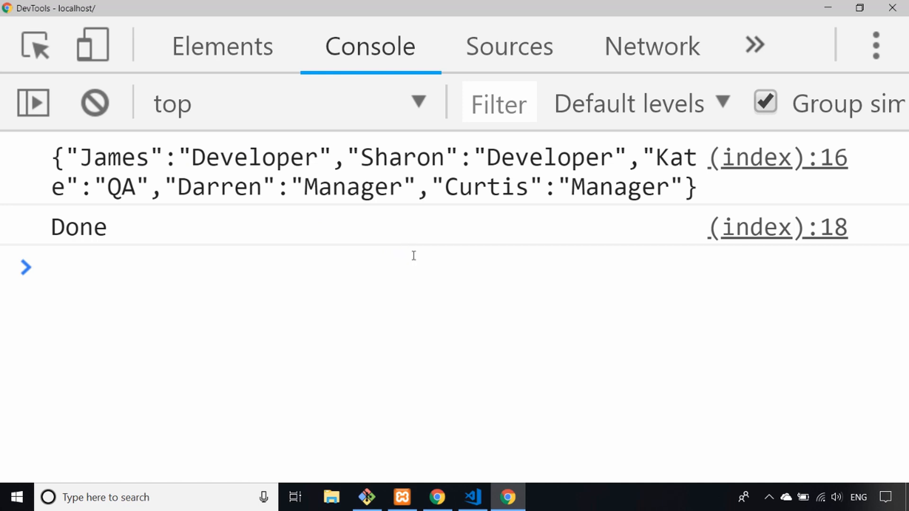
{"action": "mouse_move", "coordinate": [407, 284]}
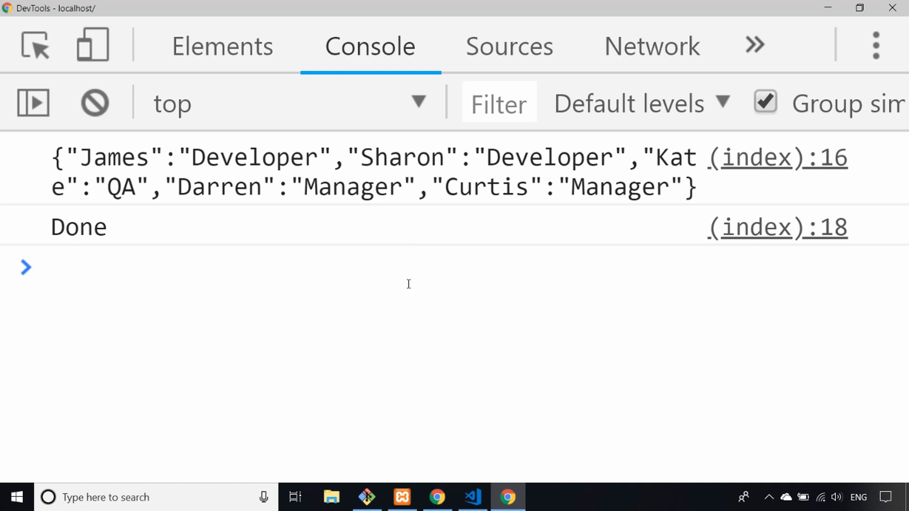
{"action": "mouse_move", "coordinate": [431, 276]}
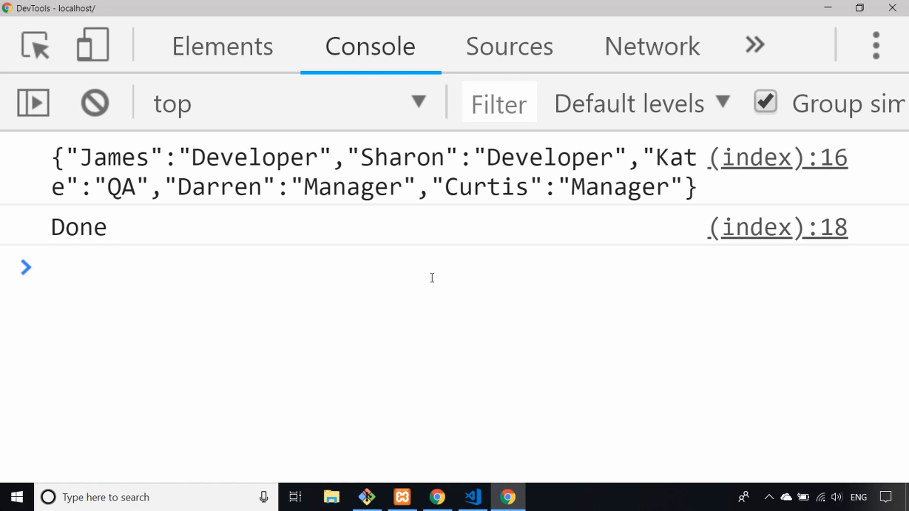
Close DevTools after confirming the JSON employee string and 'Done' were logged.
{"action": "left_click", "coordinate": [52, 267]}
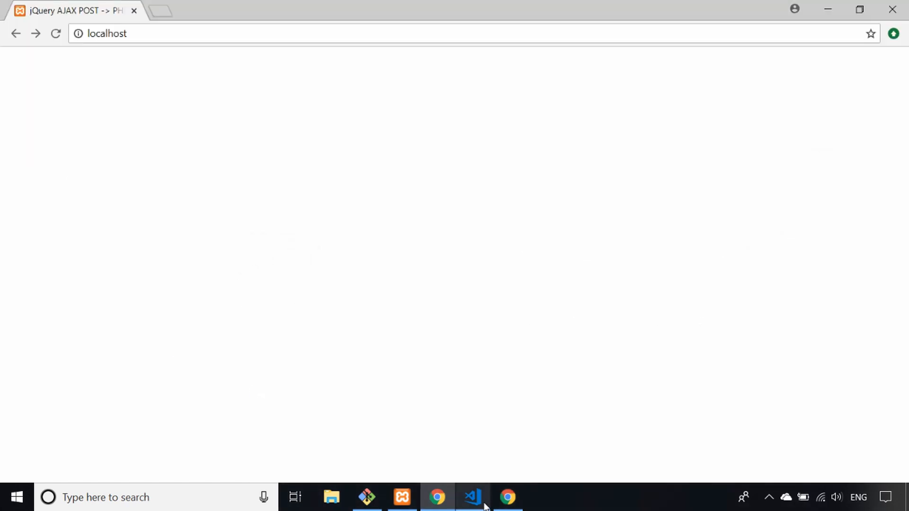
Empty the .done handler and add <div id="results"></div> to index.html's body.
{"action": "left_click", "coordinate": [470, 498]}
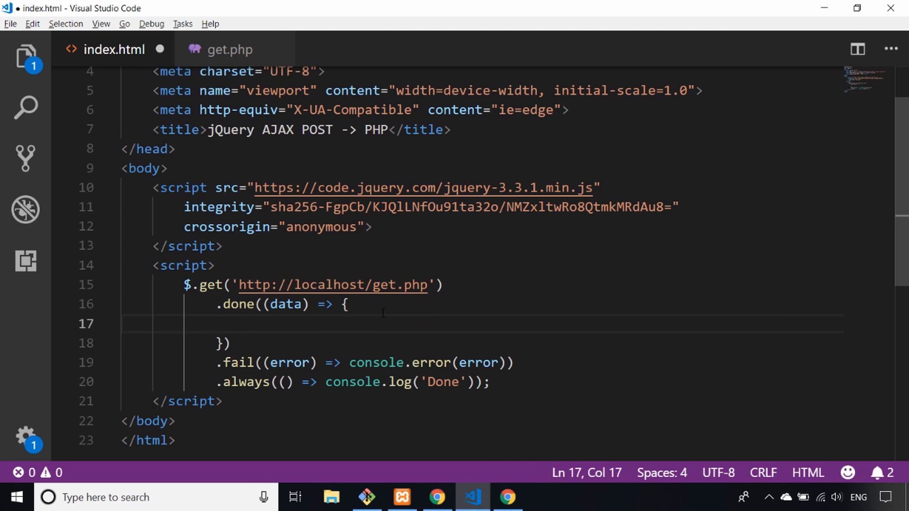
{"action": "mouse_move", "coordinate": [314, 168]}
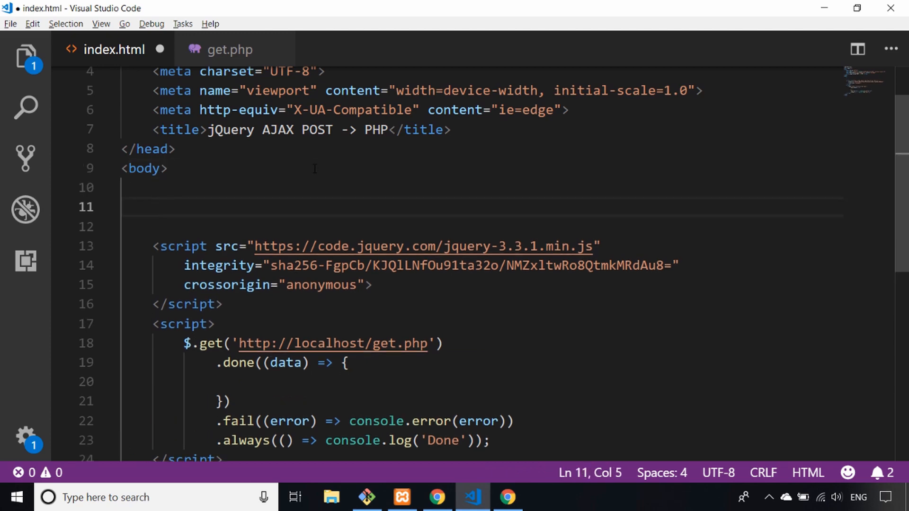
{"action": "type", "text": "div"}
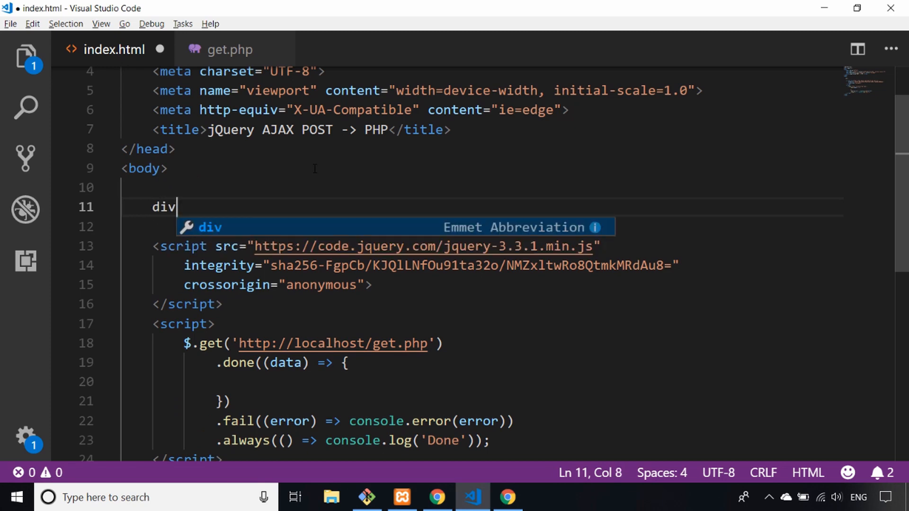
{"action": "type", "text": "id=></div>"}
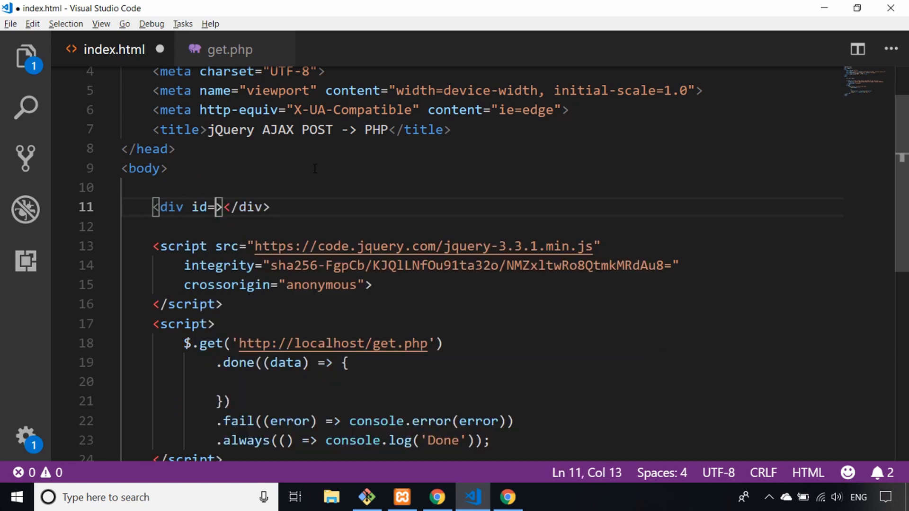
{"action": "type", "text": "\"r\""}
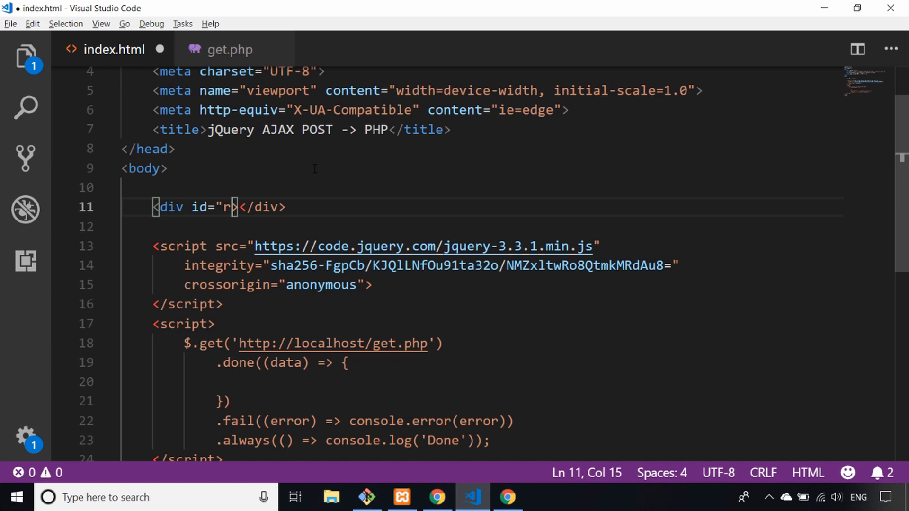
{"action": "type", "text": "esults"}
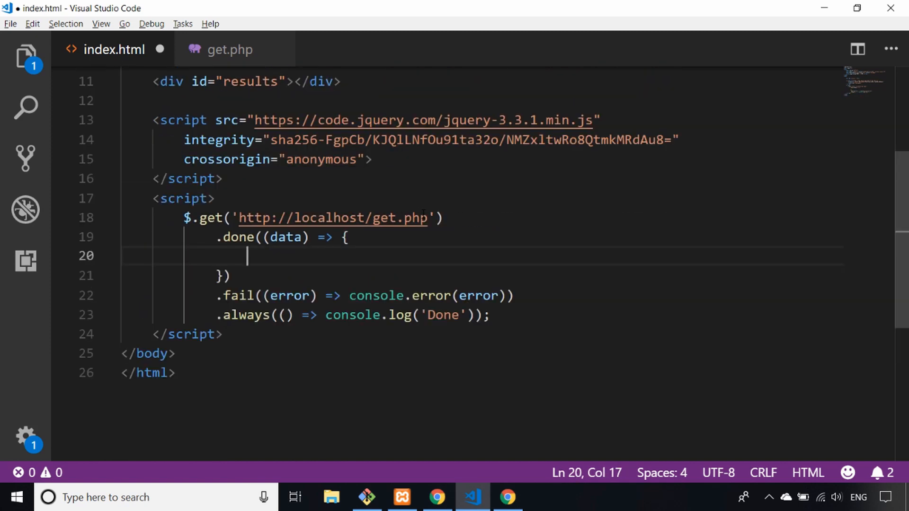
{"action": "mouse_move", "coordinate": [334, 219]}
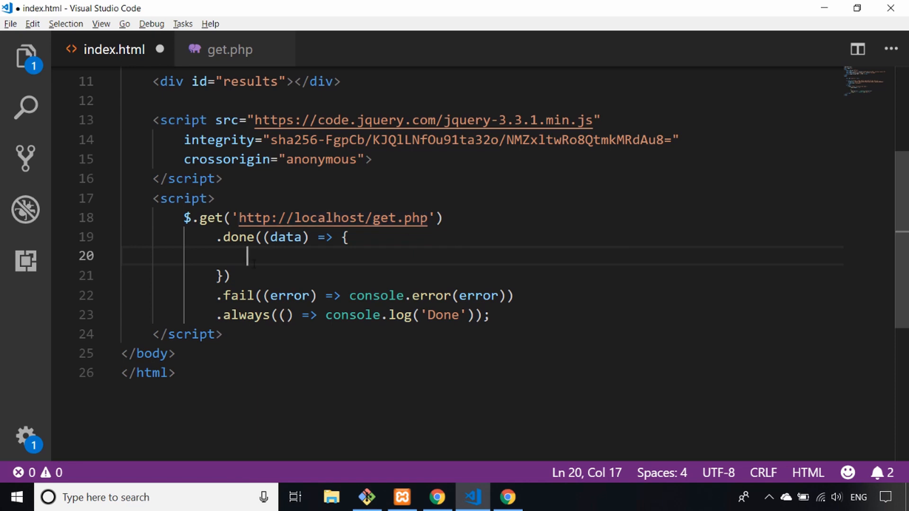
Make .done run $('#results').html(data) and save index.html.
{"action": "type", "text": "documn"}
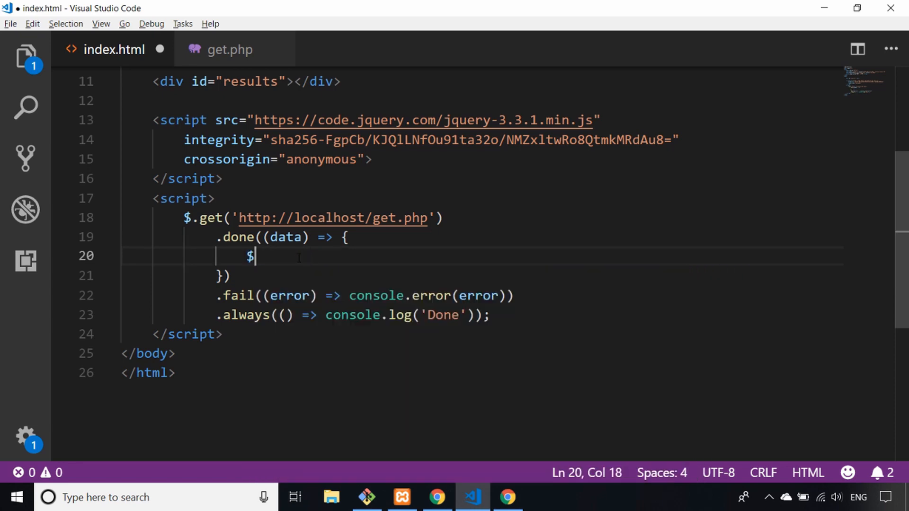
{"action": "type", "text": "('#"}
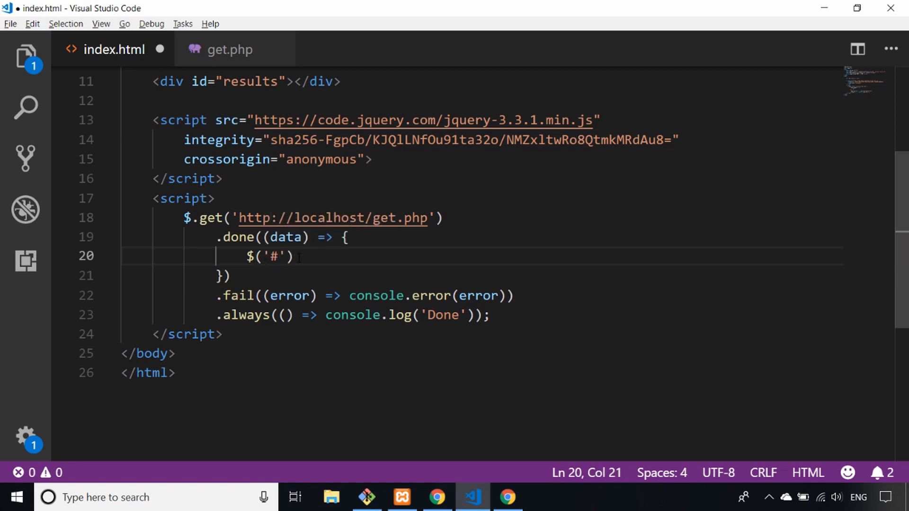
{"action": "type", "text": "results"}
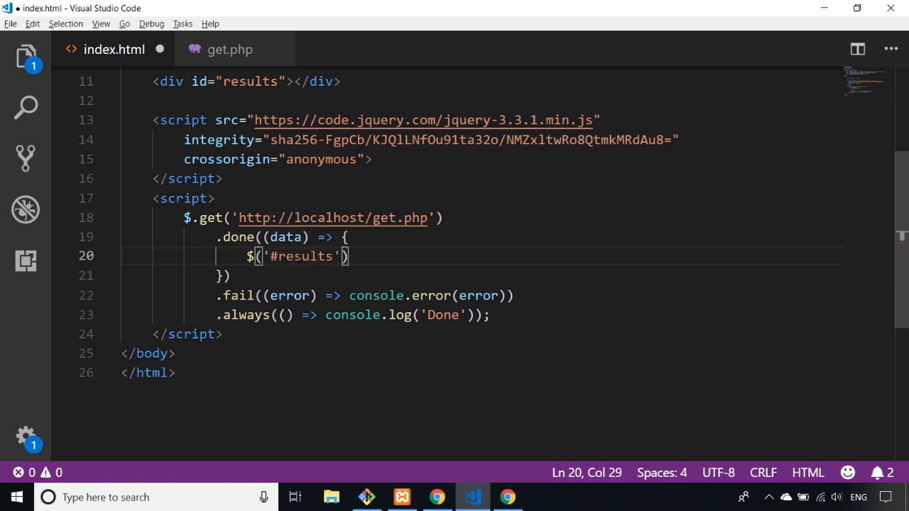
{"action": "key", "text": "Right"}
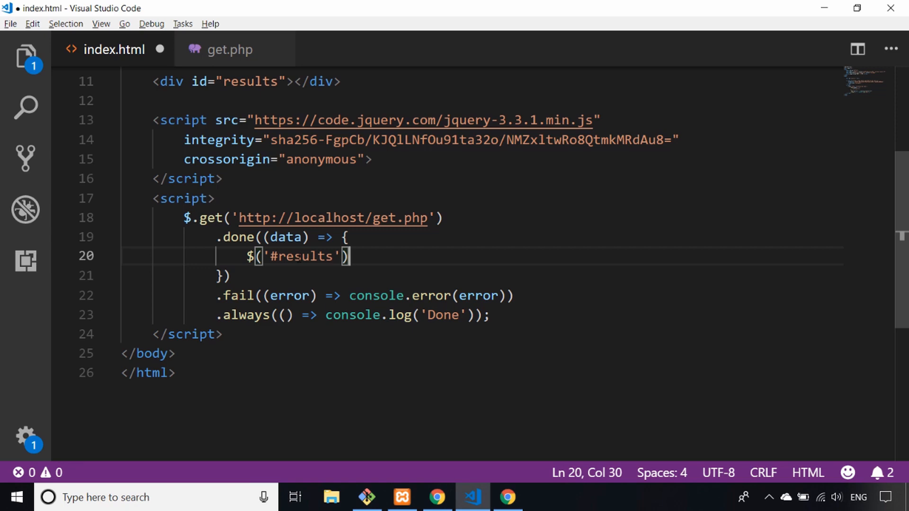
{"action": "type", "text": ".htm"}
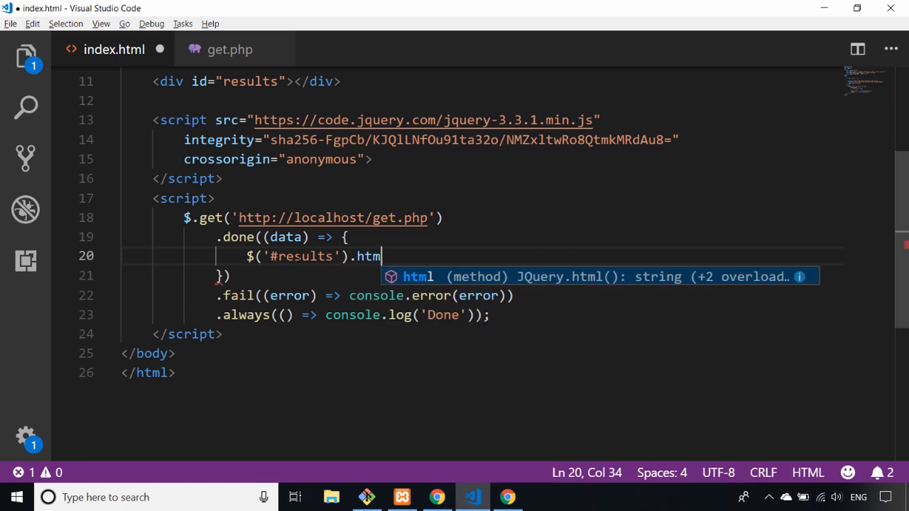
{"action": "type", "text": "(s"}
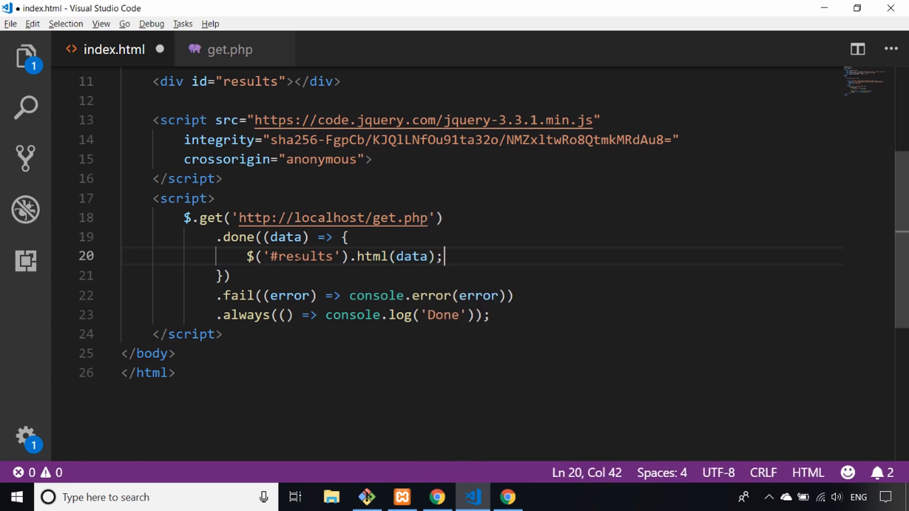
{"action": "key", "text": "ctrl+s"}
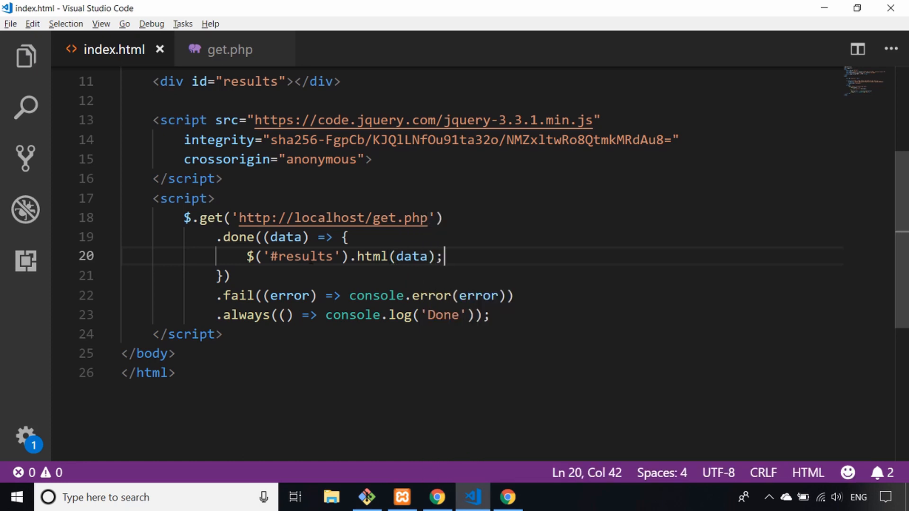
{"action": "left_click", "coordinate": [436, 498]}
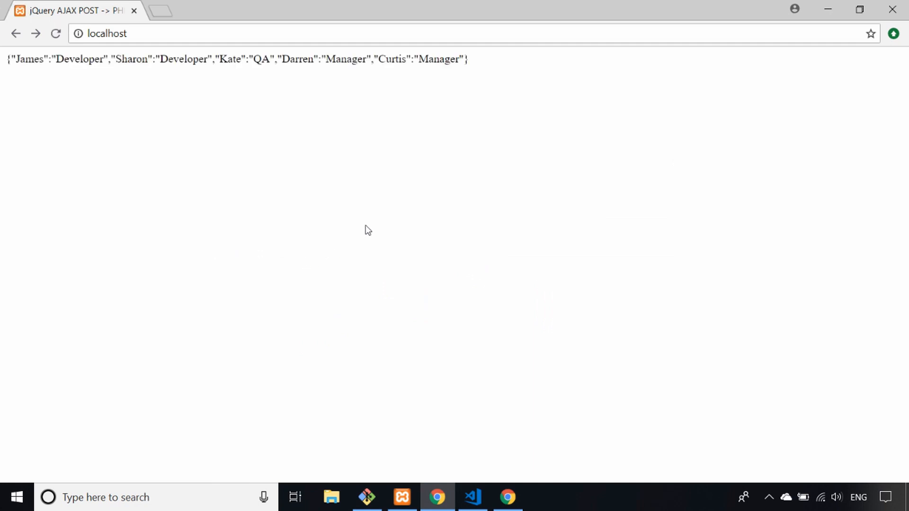
{"action": "mouse_move", "coordinate": [368, 230]}
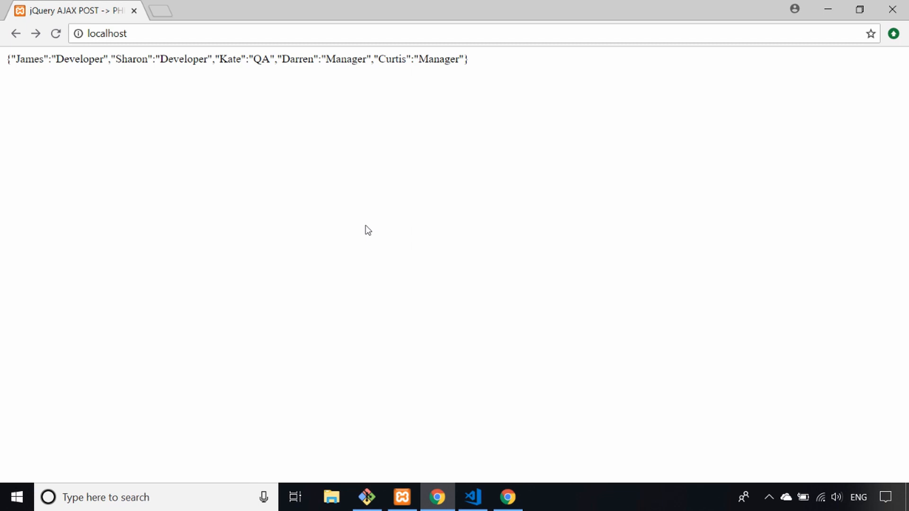
{"action": "mouse_move", "coordinate": [367, 233]}
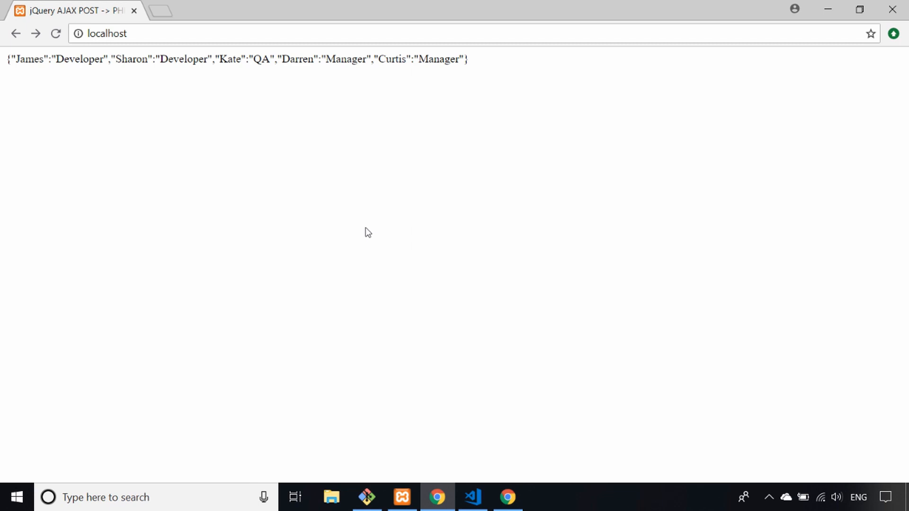
{"action": "left_click", "coordinate": [472, 498]}
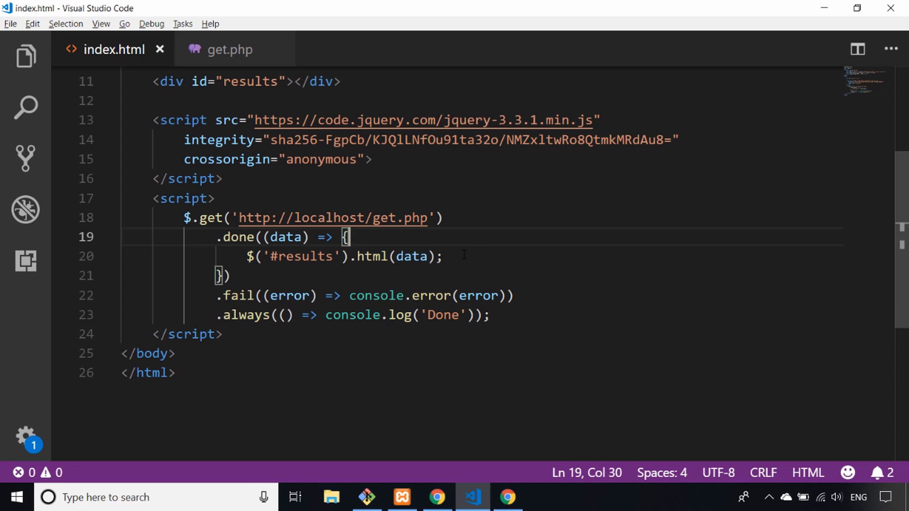
{"action": "type", "text": "Ob"}
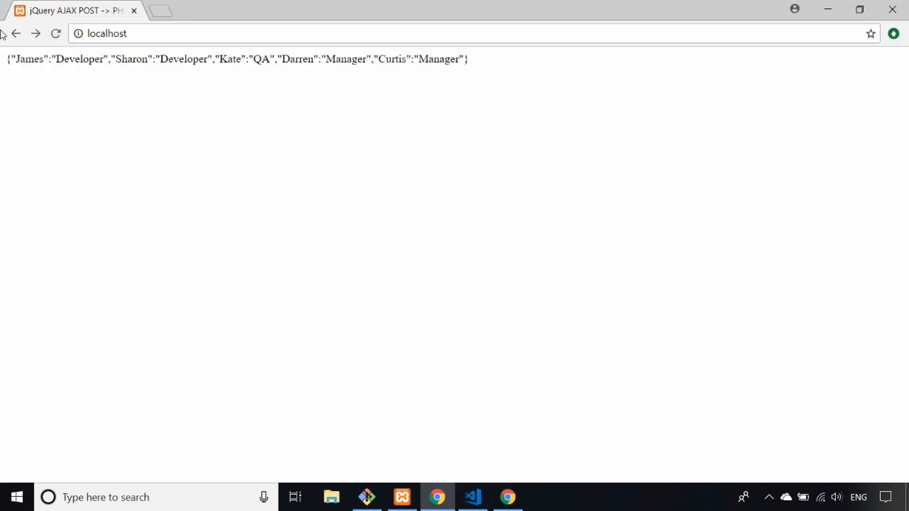
Start an Object.keys(data).forEach loop appending `<li>${key}` items to #results.
{"action": "left_click", "coordinate": [472, 497]}
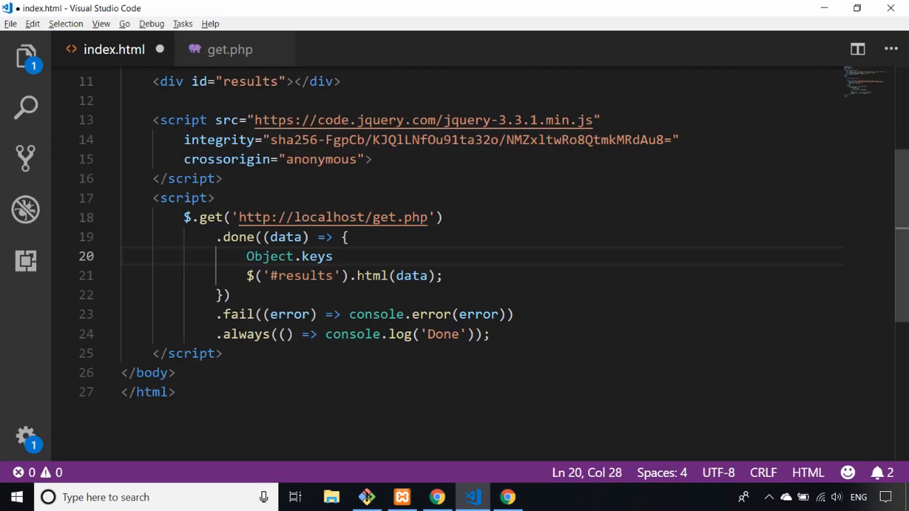
{"action": "type", "text": "("}
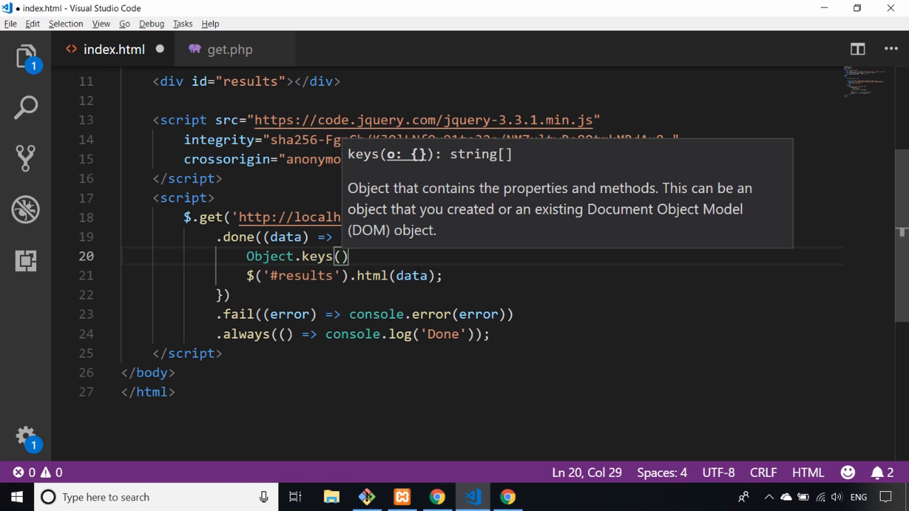
{"action": "type", "text": "data).forEach("}
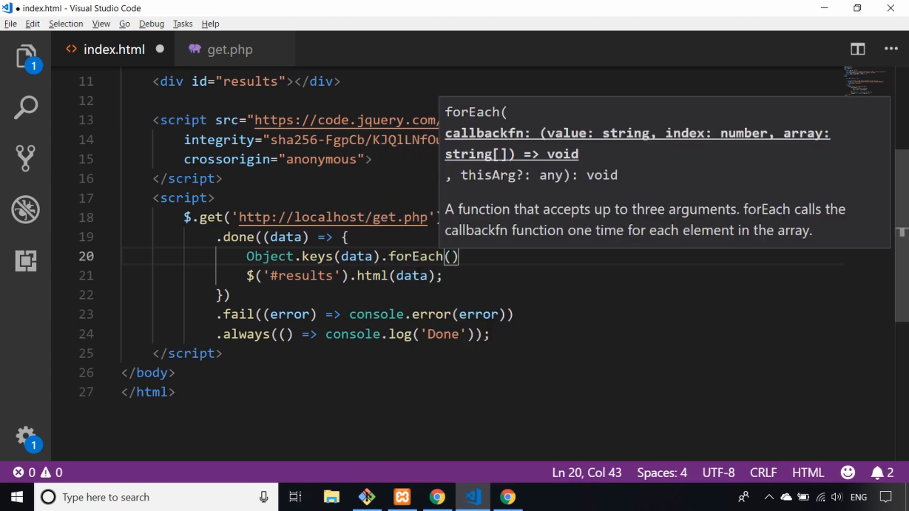
{"action": "type", "text": "key =>"}
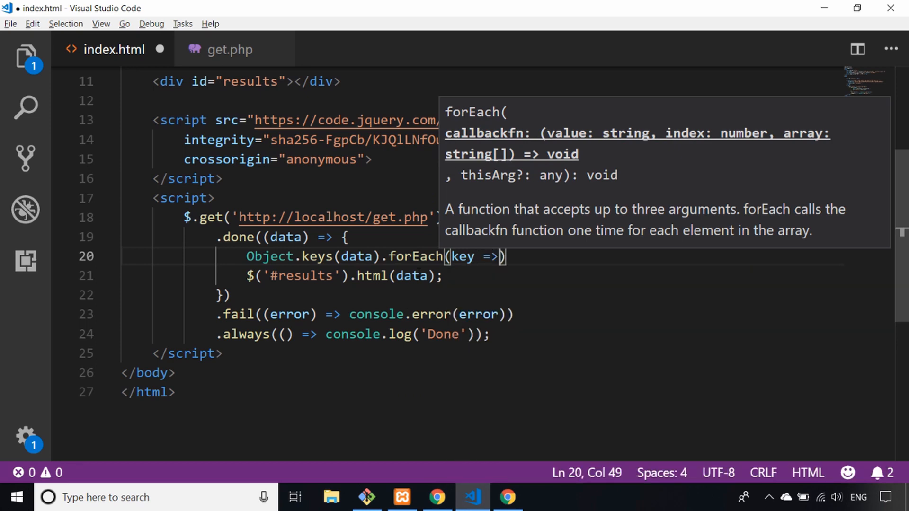
{"action": "type", "text": "{"}
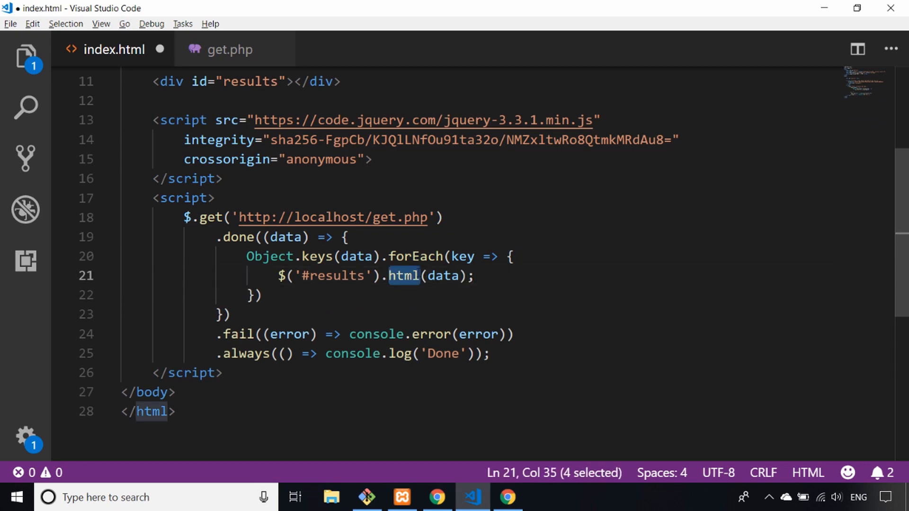
{"action": "type", "text": "append"}
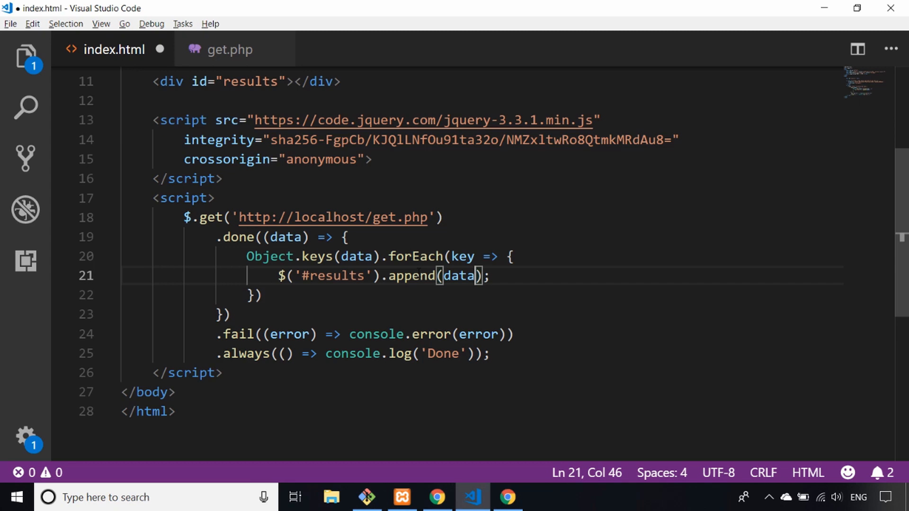
{"action": "type", "text": "key"}
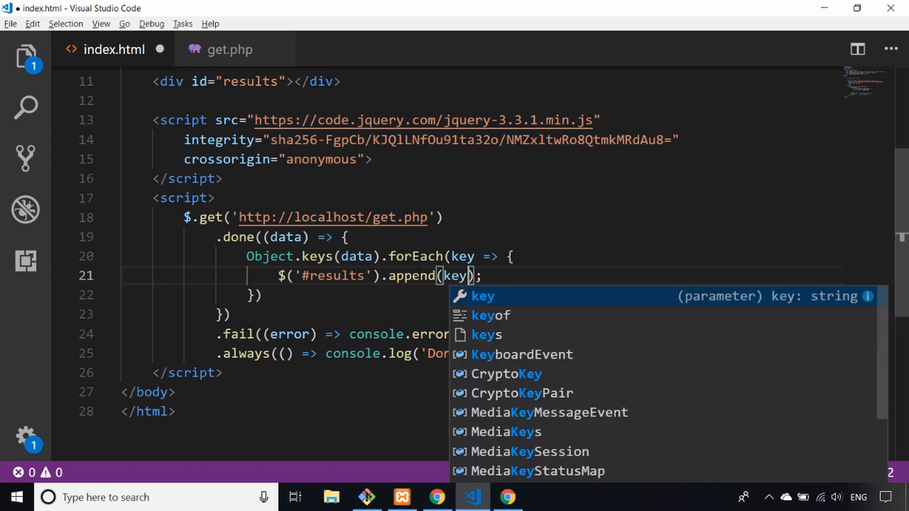
{"action": "type", "text": "`"}
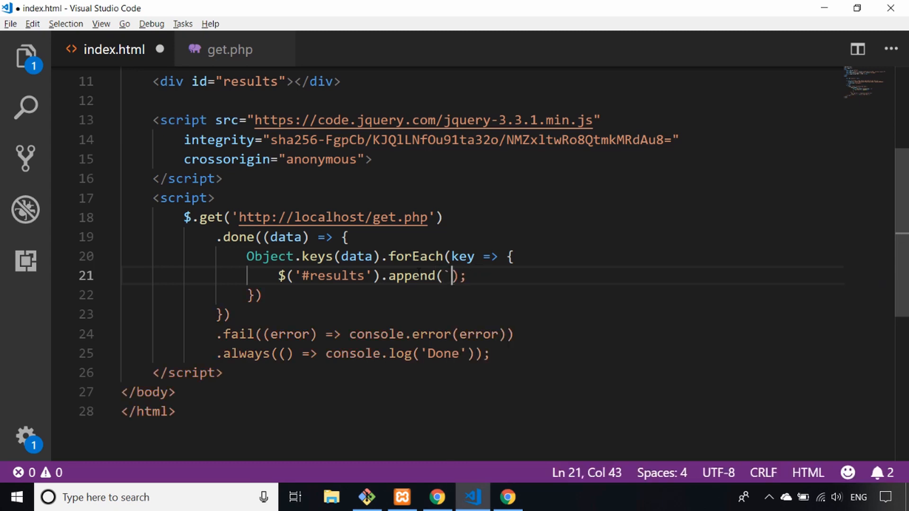
{"action": "type", "text": "li"}
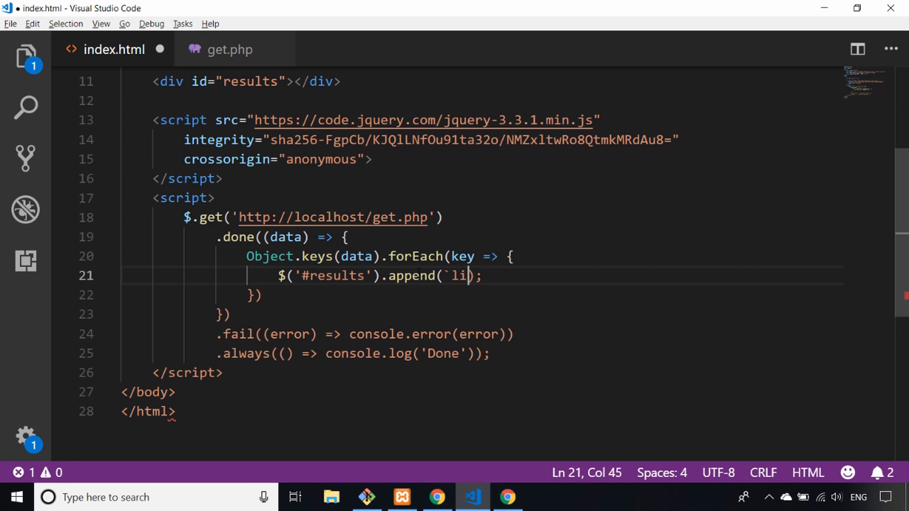
{"action": "type", "text": "<lu"}
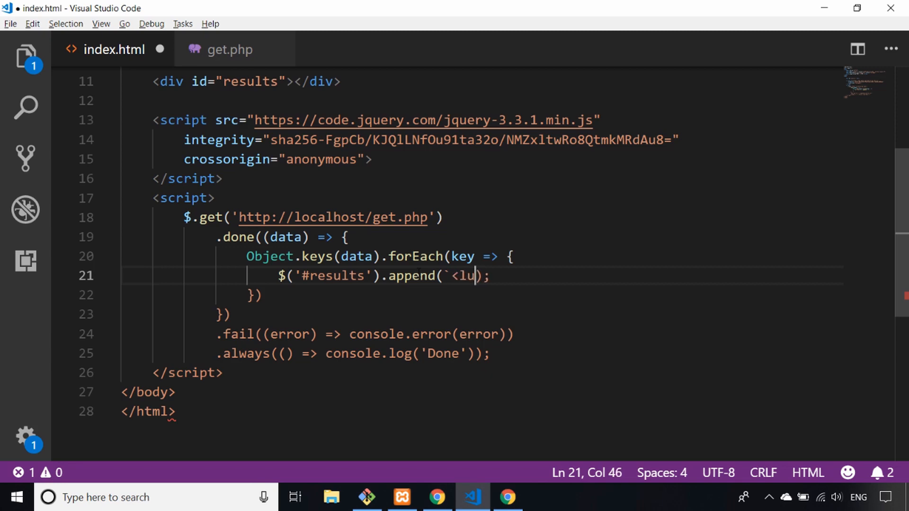
{"action": "type", "text": "i>"}
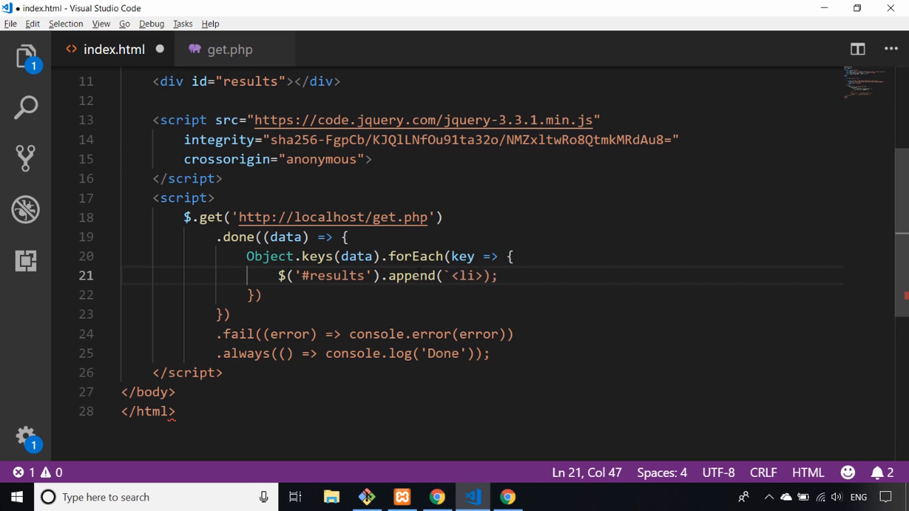
{"action": "type", "text": "${key}"}
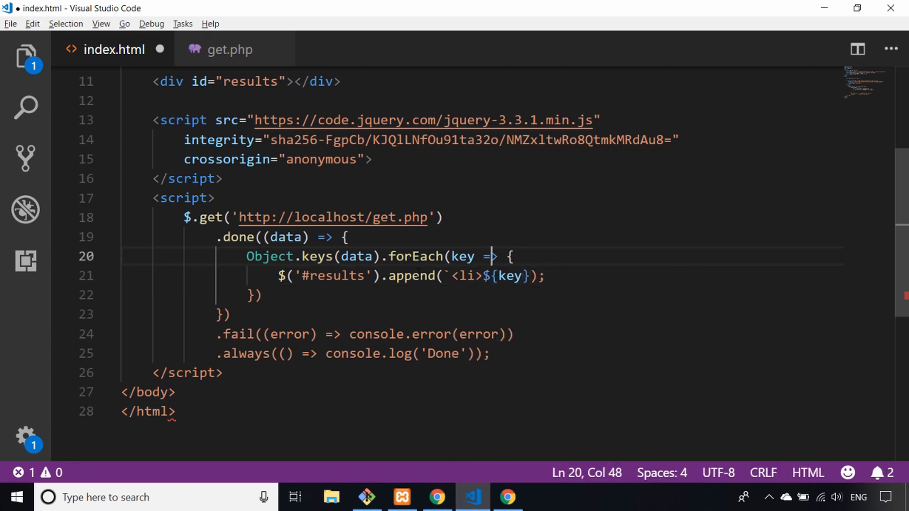
Rename the loop parameter to name, output `${name}: ${data[name]}</li>`, and save.
{"action": "double_click", "coordinate": [461, 256]}
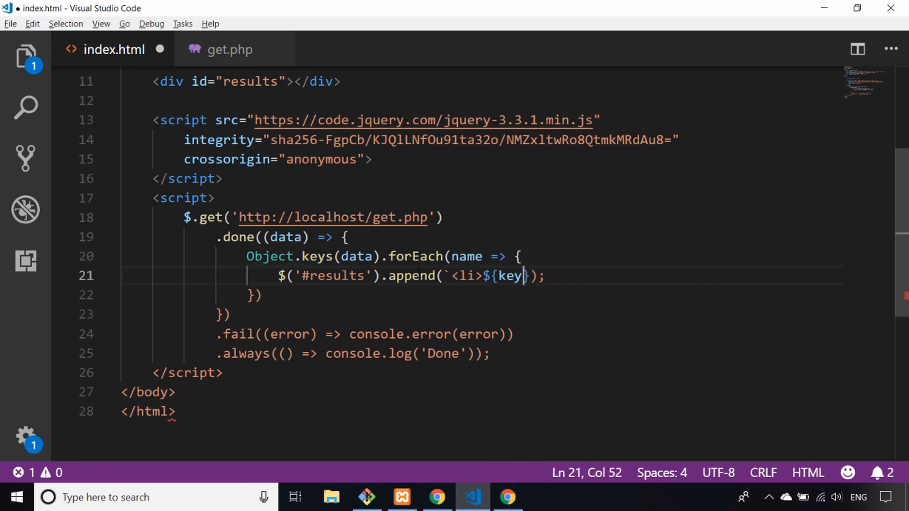
{"action": "type", "text": "name"}
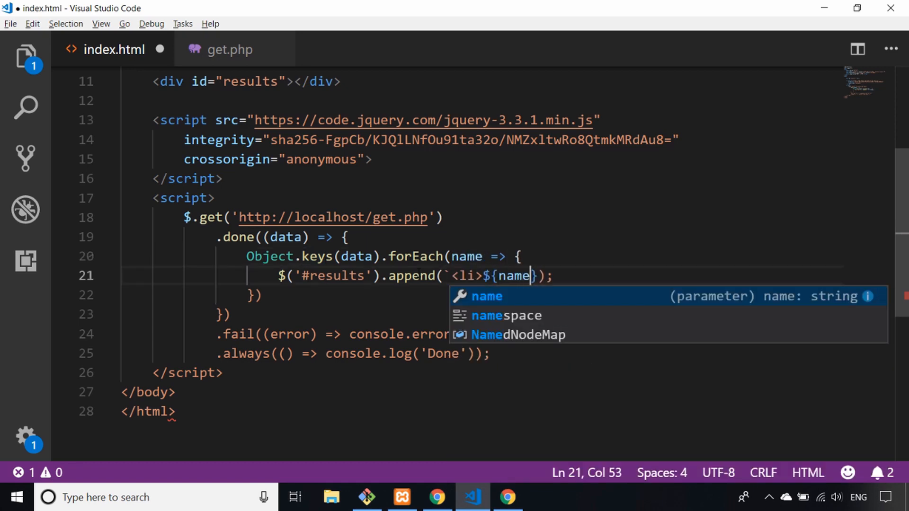
{"action": "type", "text": "}:"}
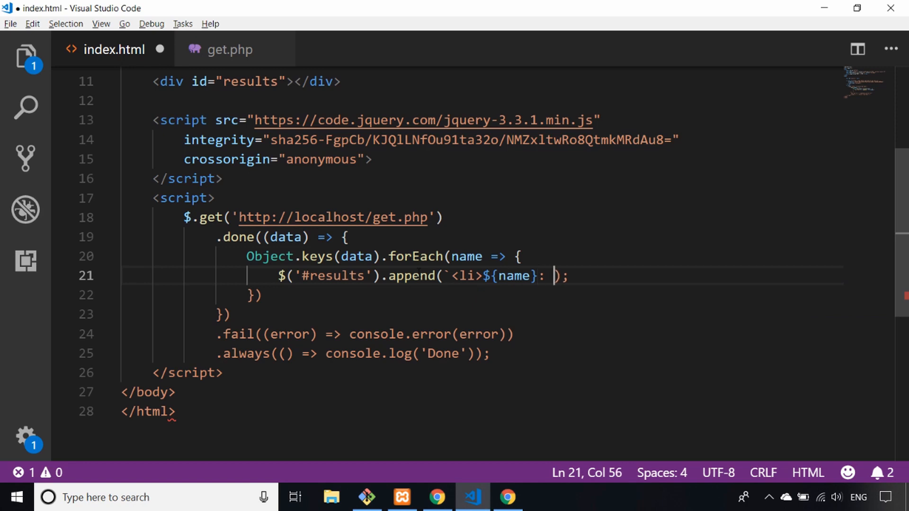
{"action": "type", "text": "${data[]}"}
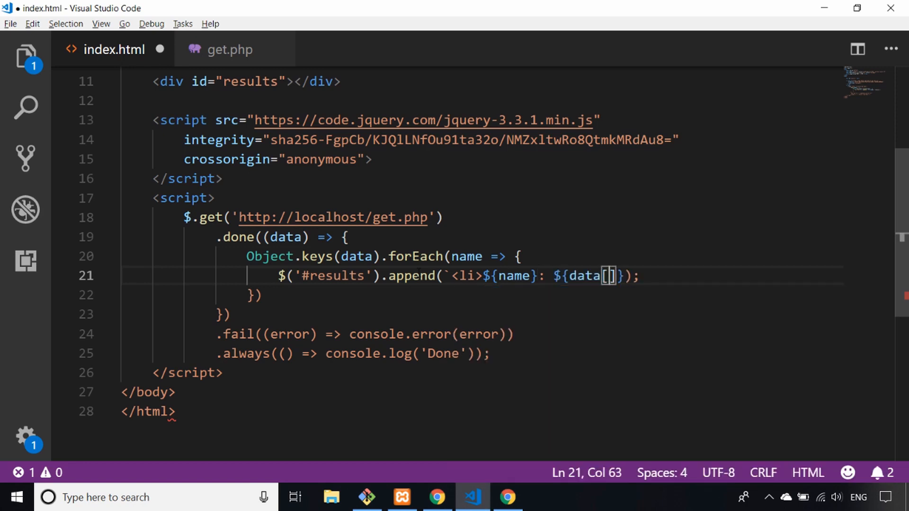
{"action": "type", "text": "name"}
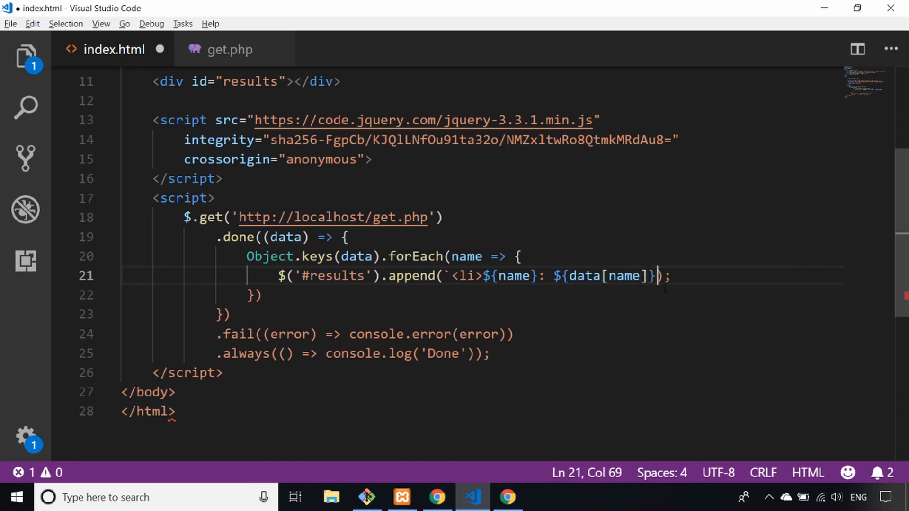
{"action": "type", "text": "<lu"}
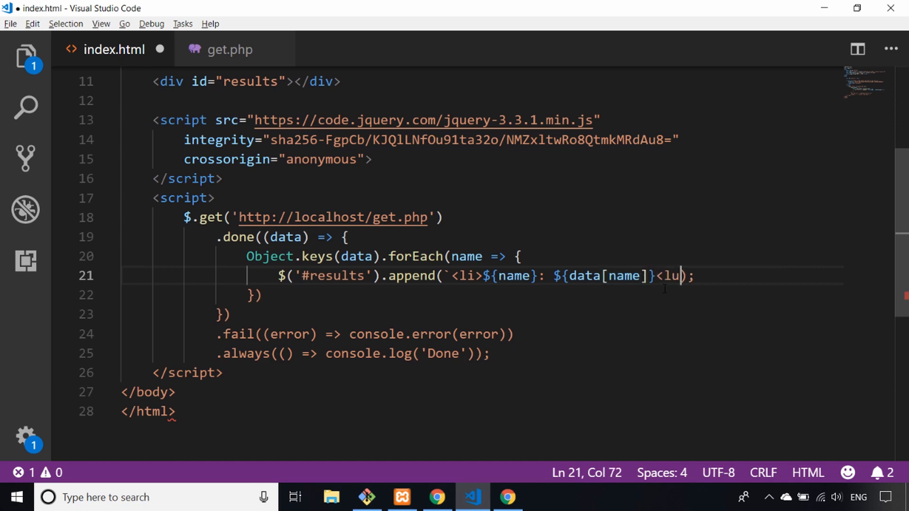
{"action": "type", "text": "/li>'"}
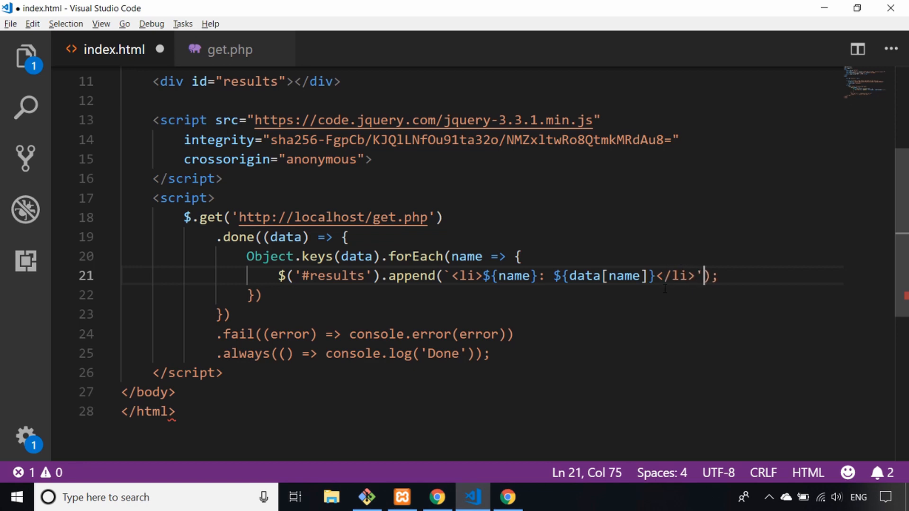
{"action": "key", "text": "ctrl+s"}
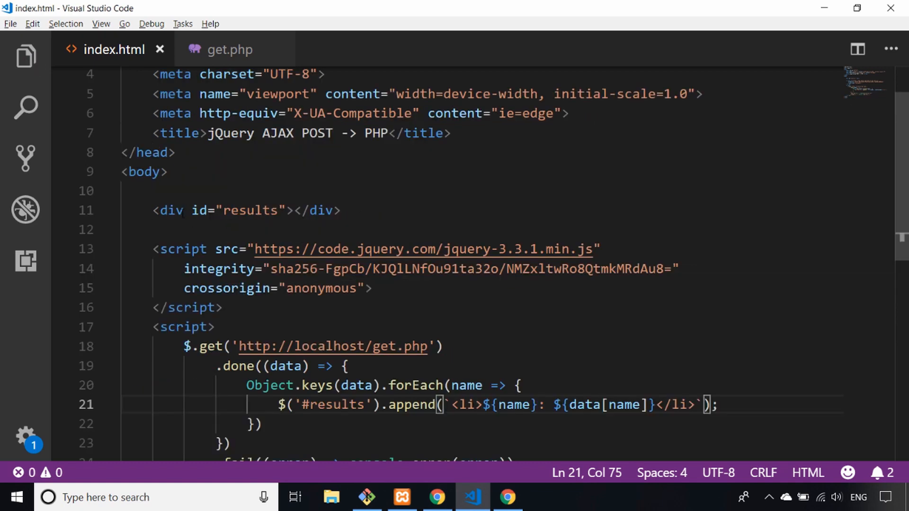
Change the results div's opening and closing tags to ul and save index.html.
{"action": "type", "text": "ul"}
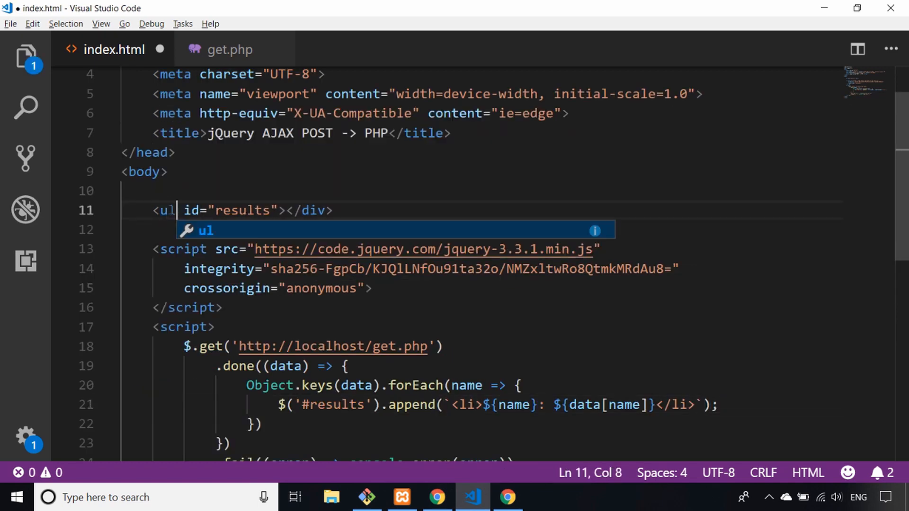
{"action": "double_click", "coordinate": [313, 209]}
{"action": "type", "text": "ul"}
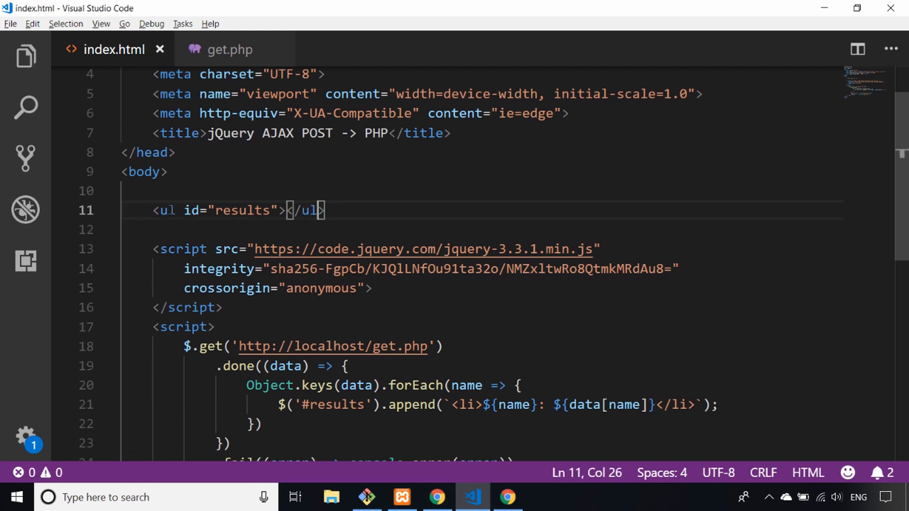
{"action": "scroll", "scroll_direction": "down", "scroll_amount": 3}
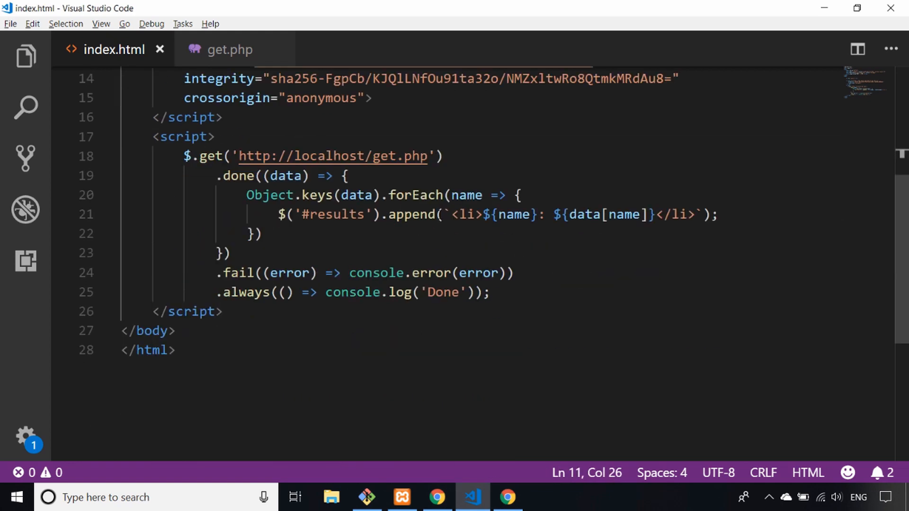
{"action": "left_click", "coordinate": [436, 497]}
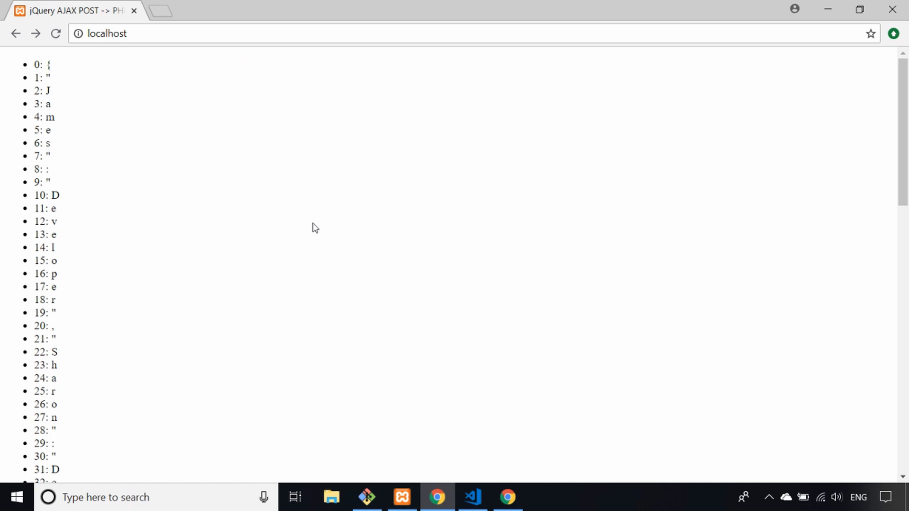
{"action": "mouse_move", "coordinate": [159, 173]}
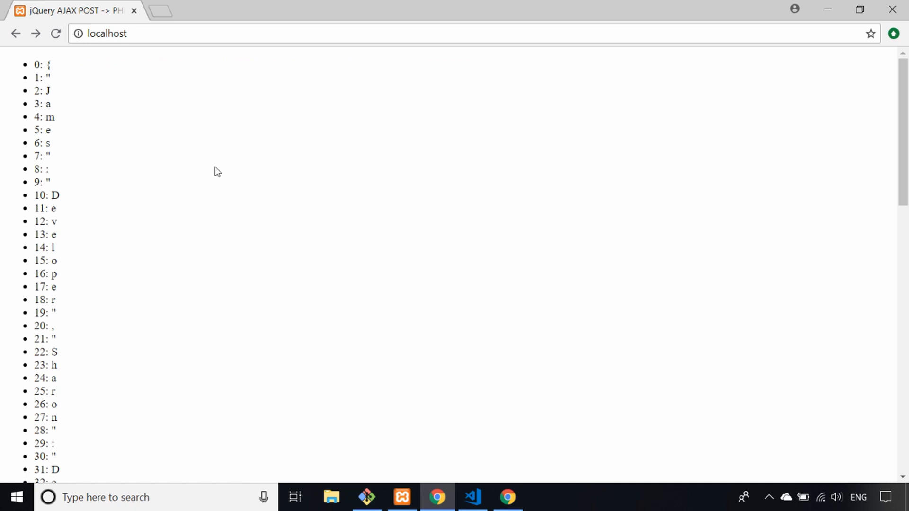
{"action": "mouse_move", "coordinate": [260, 208]}
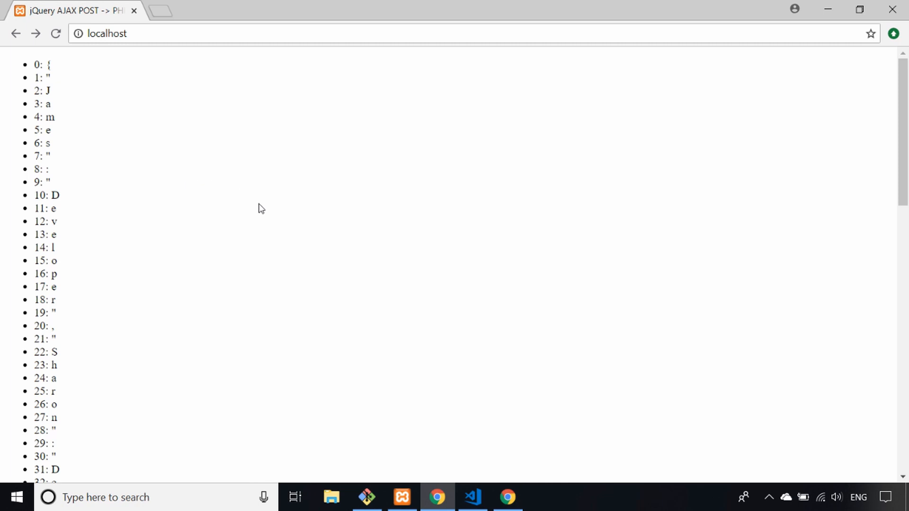
{"action": "mouse_move", "coordinate": [66, 103]}
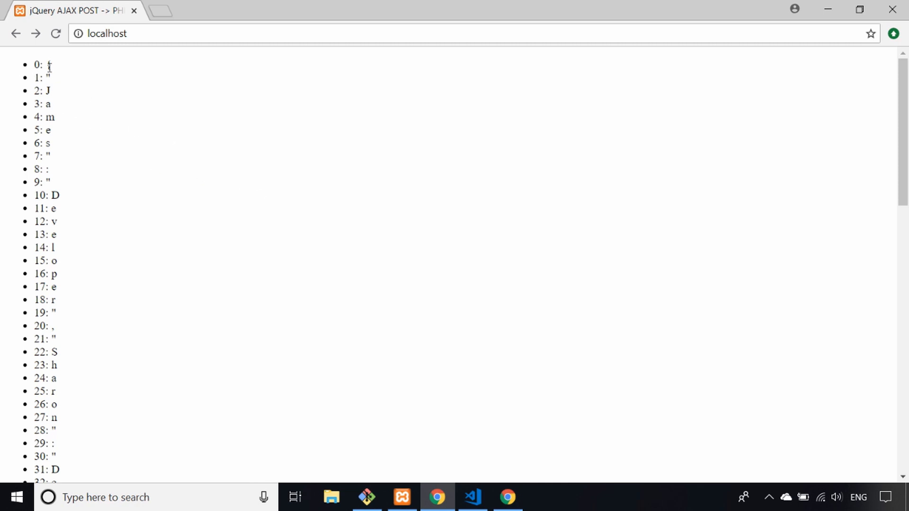
Inspect the one-character-per-bullet list (0: {, 1: ", 2: J) and zoom in.
{"action": "left_click_drag", "start_coordinate": [48, 64], "coordinate": [55, 287]}
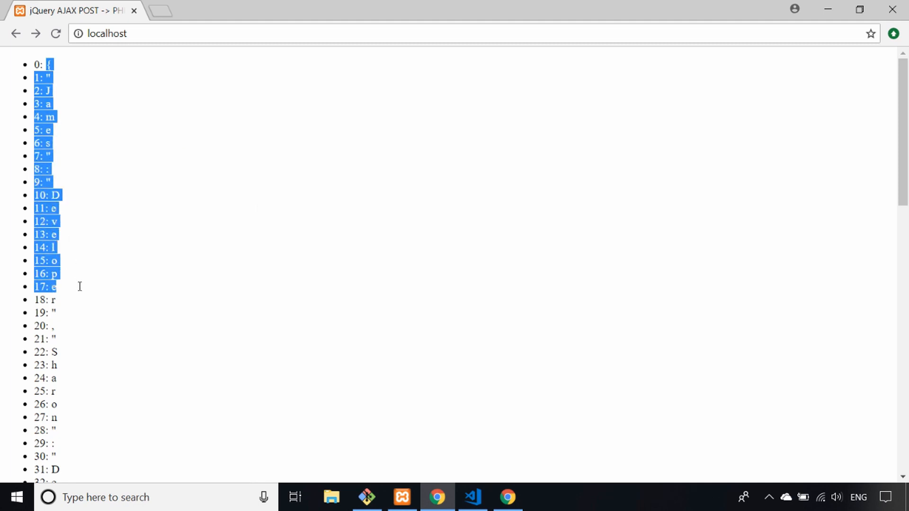
{"action": "left_click", "coordinate": [150, 258]}
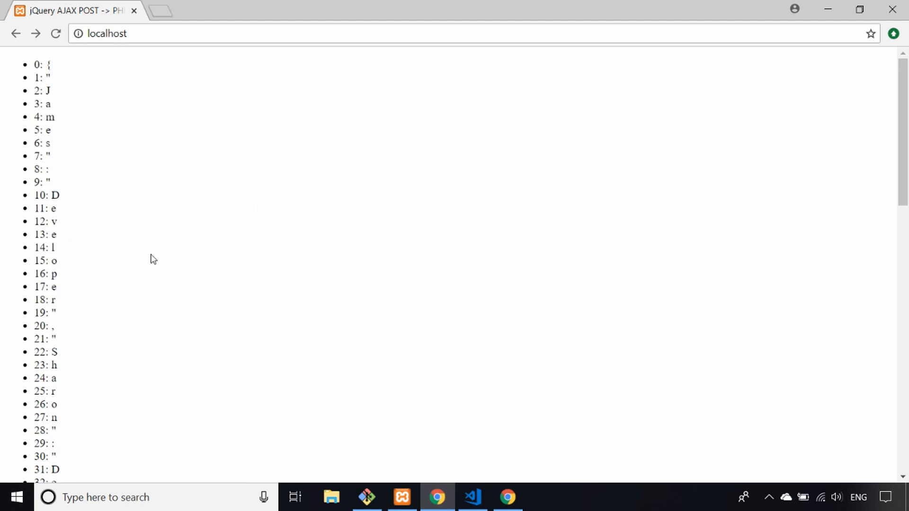
{"action": "mouse_move", "coordinate": [57, 70]}
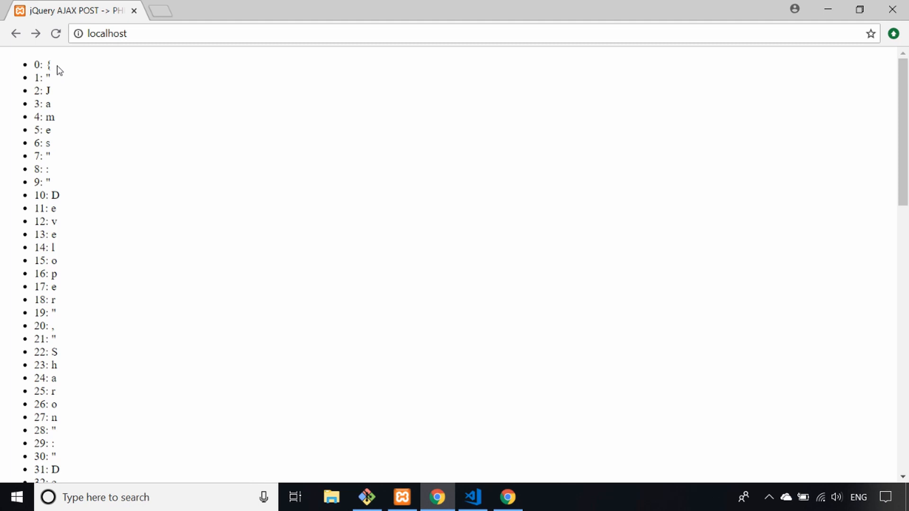
{"action": "key", "text": "ctrl+plus"}
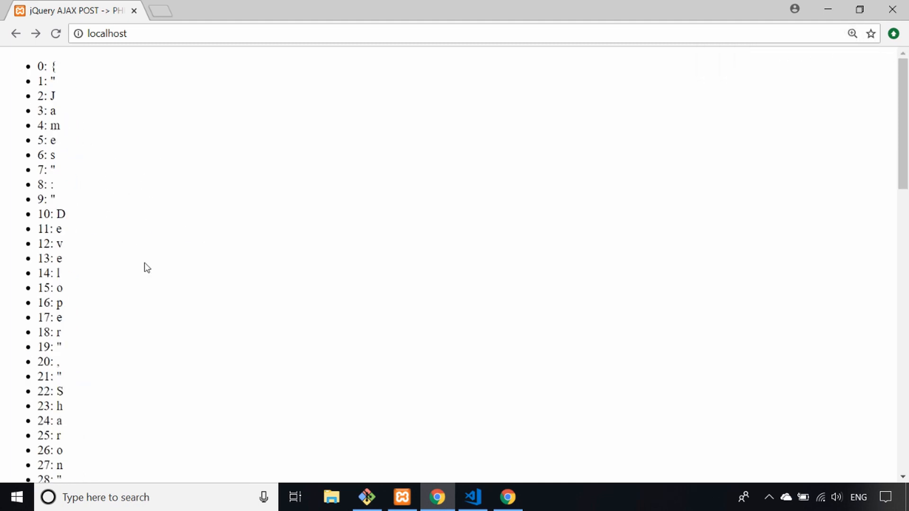
{"action": "mouse_move", "coordinate": [150, 257]}
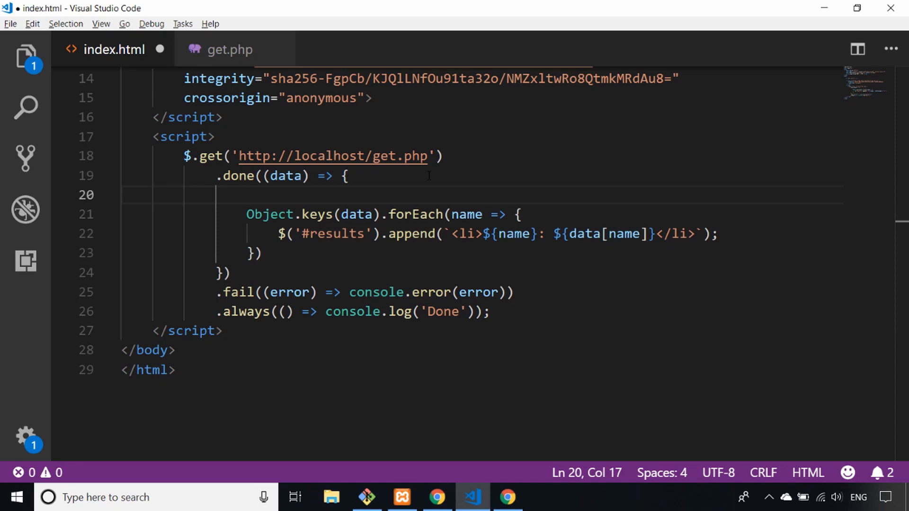
Add 'const results = JSON.parse(data);' at the top of the done handler.
{"action": "type", "text": "const r"}
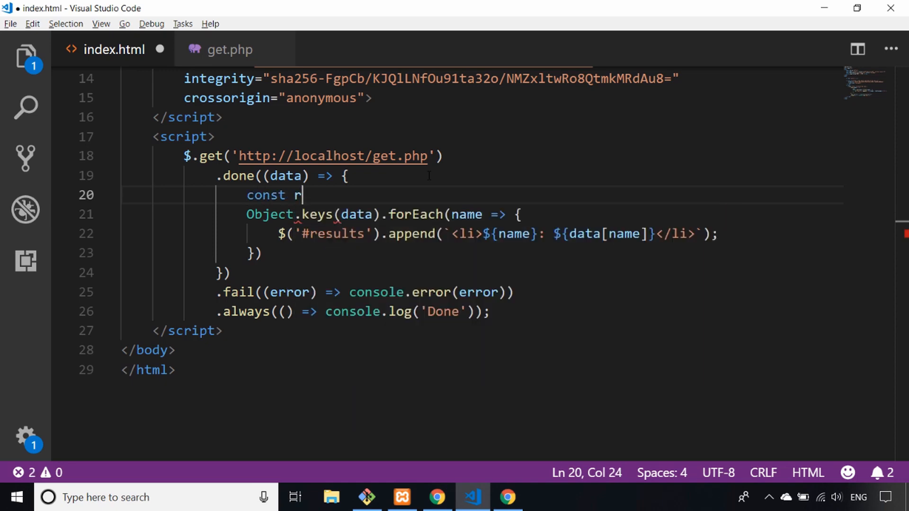
{"action": "type", "text": "esults = JSON"}
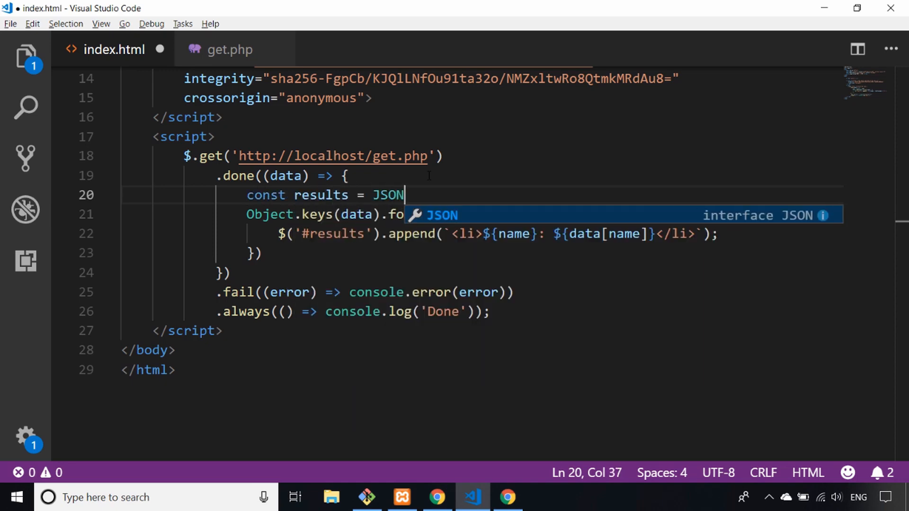
{"action": "type", "text": ".pars"}
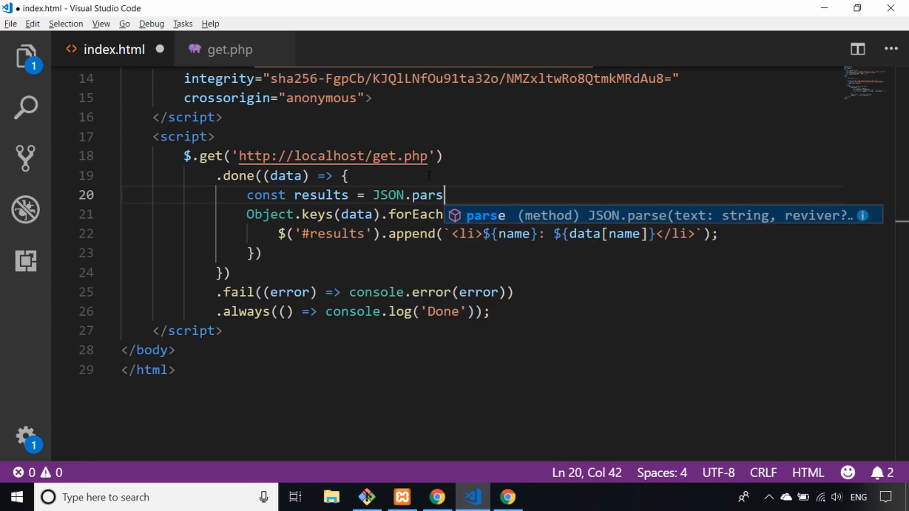
{"action": "key", "text": "Tab"}
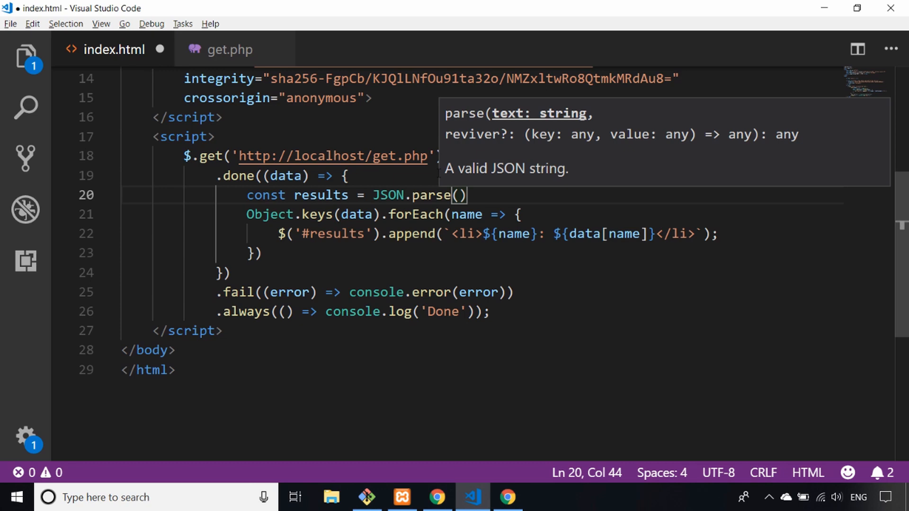
{"action": "type", "text": "data"}
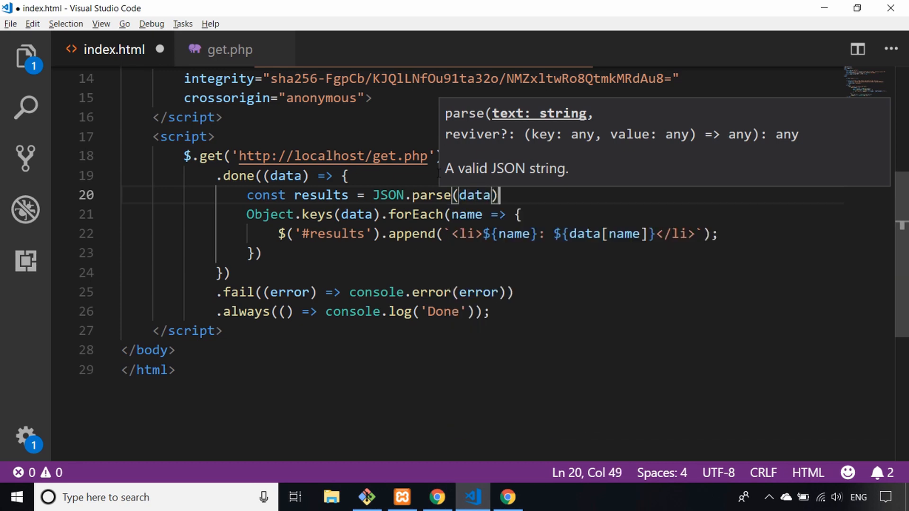
{"action": "type", "text": ";"}
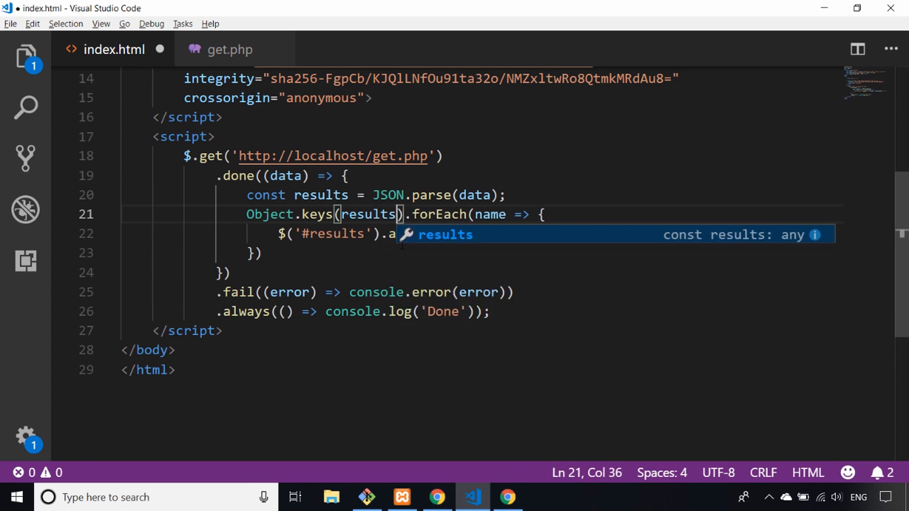
Build the list items from results instead of data, and save index.html.
{"action": "type", "text": "ppend(`<li>${name}: ${data[name]}</li>`);"}
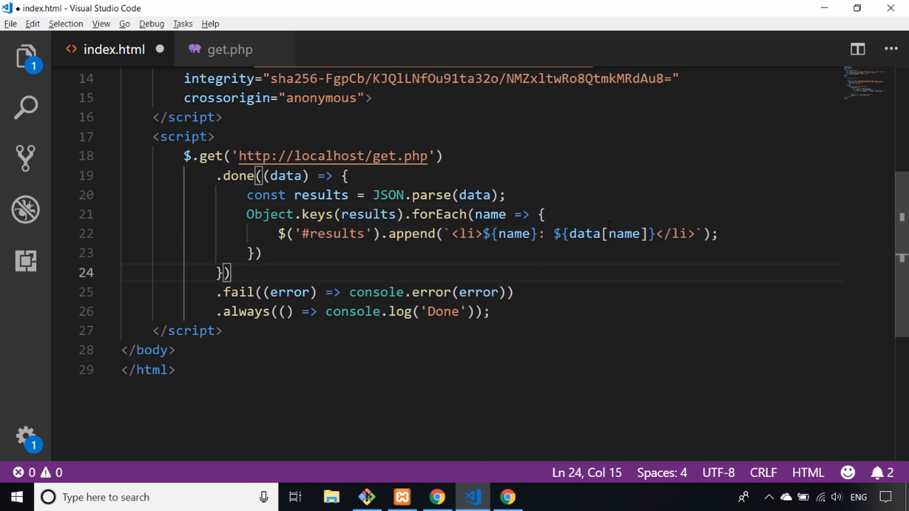
{"action": "type", "text": "results"}
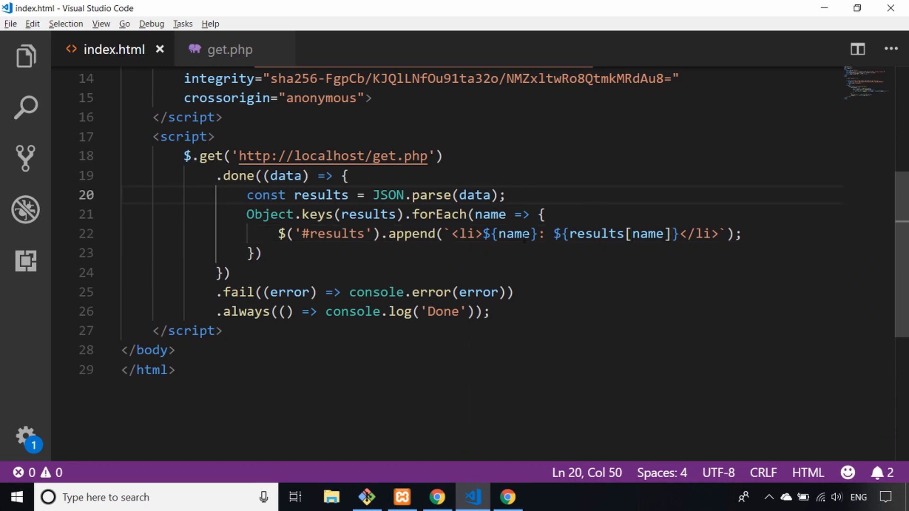
{"action": "left_click", "coordinate": [437, 497]}
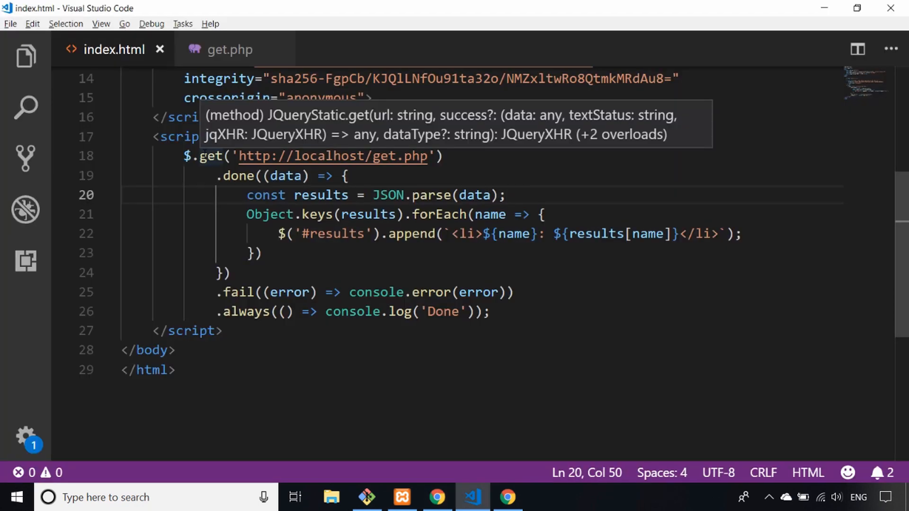
{"action": "scroll", "scroll_direction": "up", "scroll_amount": 3}
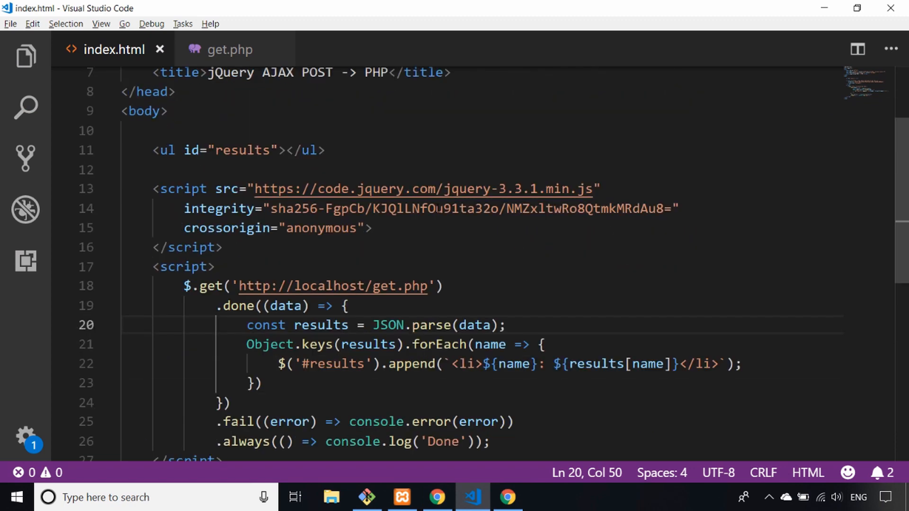
{"action": "mouse_move", "coordinate": [398, 285]}
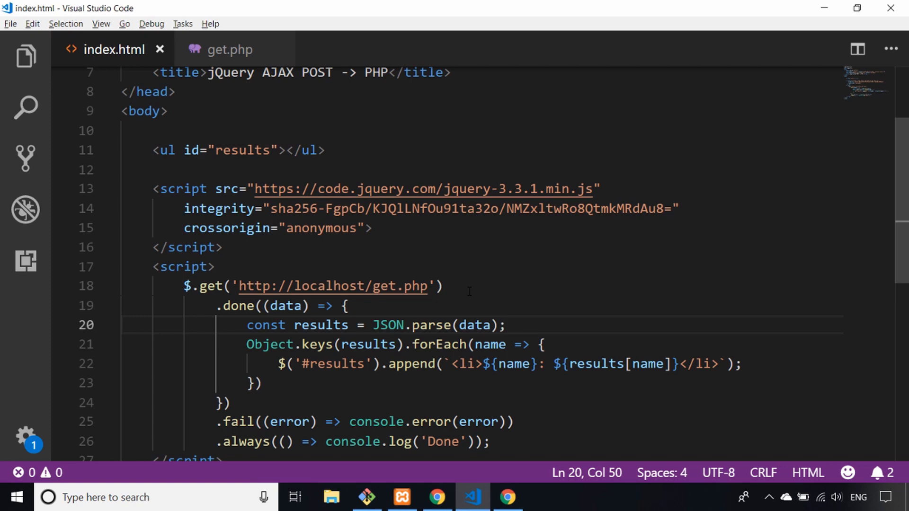
{"action": "left_click_drag", "start_coordinate": [152, 150], "coordinate": [280, 150]}
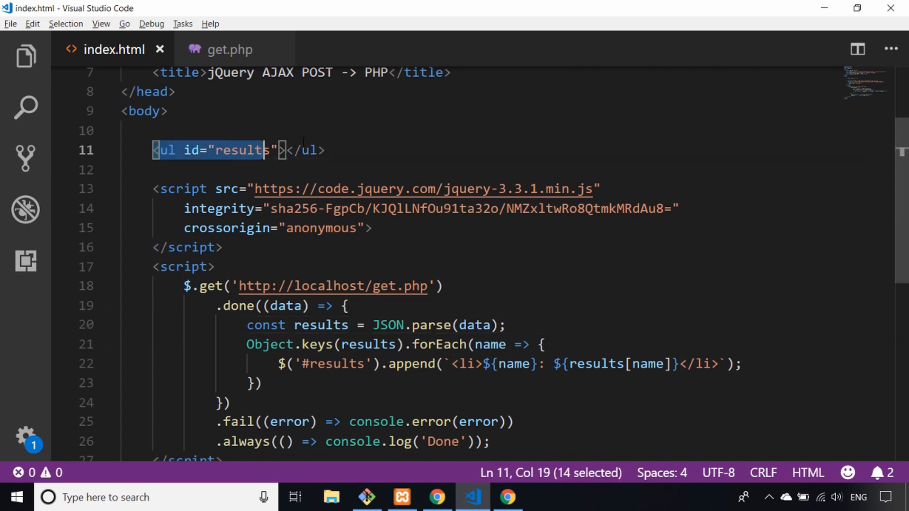